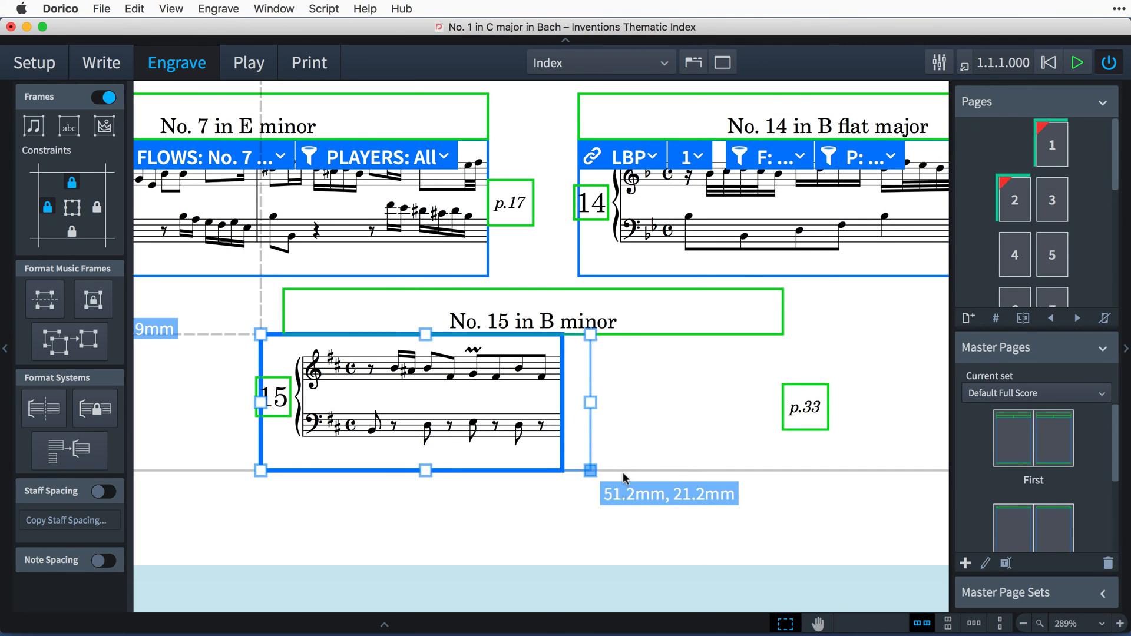
Resize the No. 15 in B minor music frame by its handle, then switch to the Beethoven project
drag(591, 471, 782, 470)
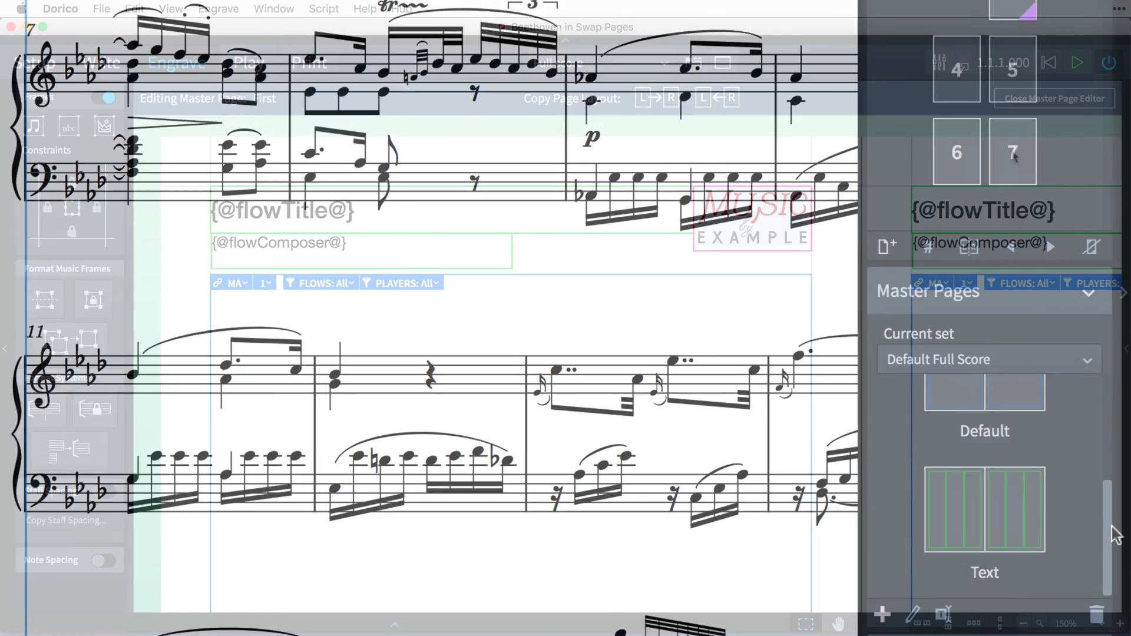
click(1053, 98)
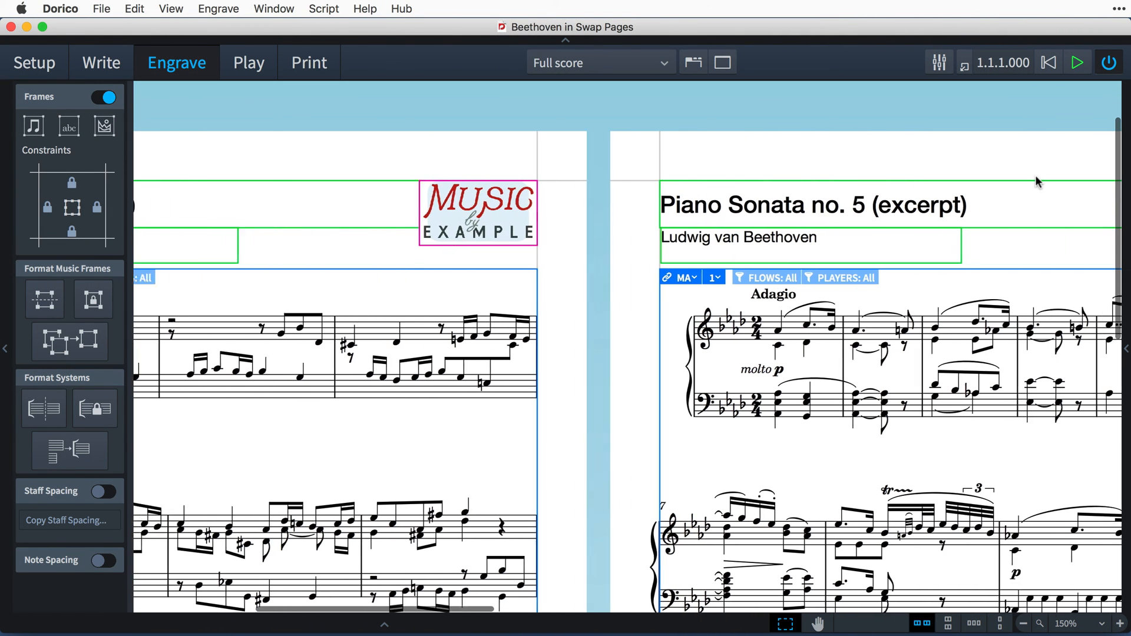
View the Beethoven sonata in Write mode, then scroll through the Warm Ups 1 and Song of India pages
click(102, 63)
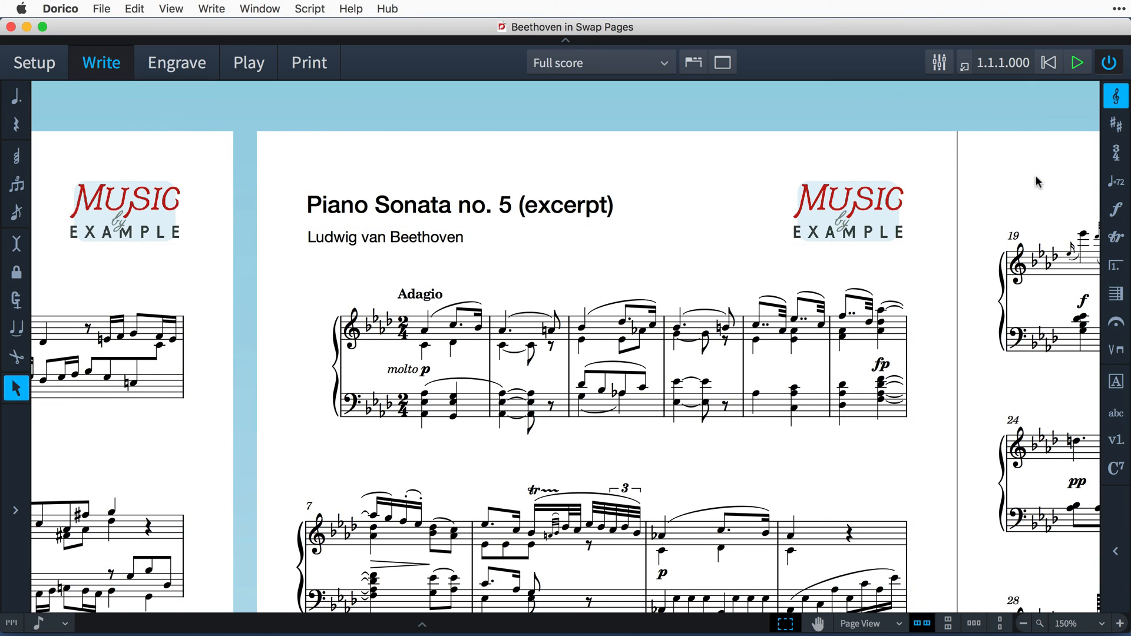
click(176, 62)
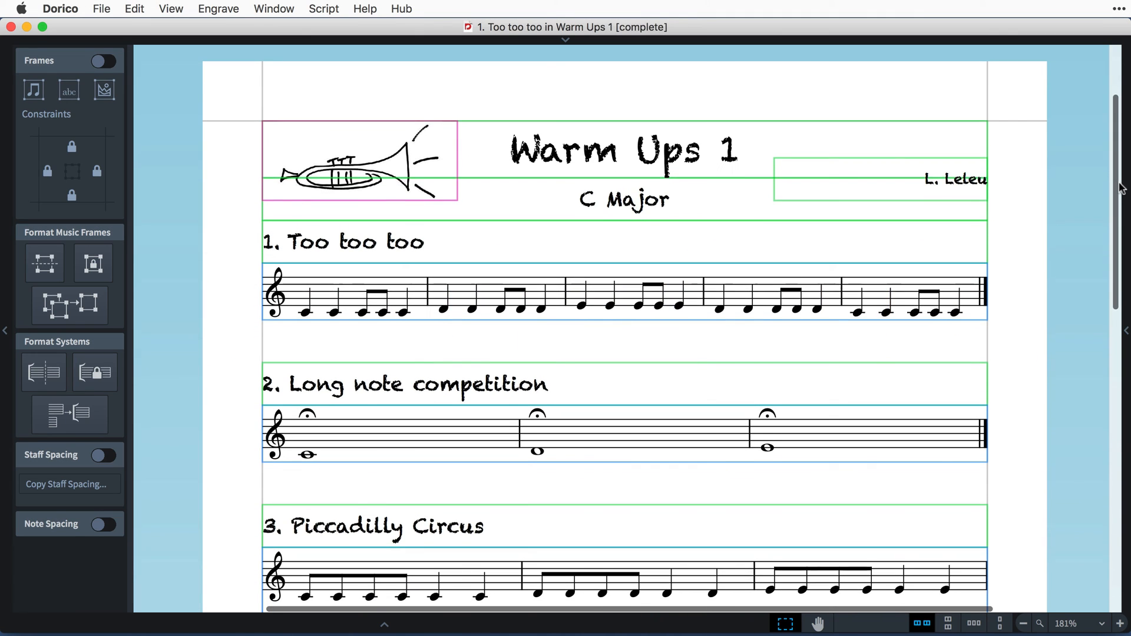
scroll(down, 3)
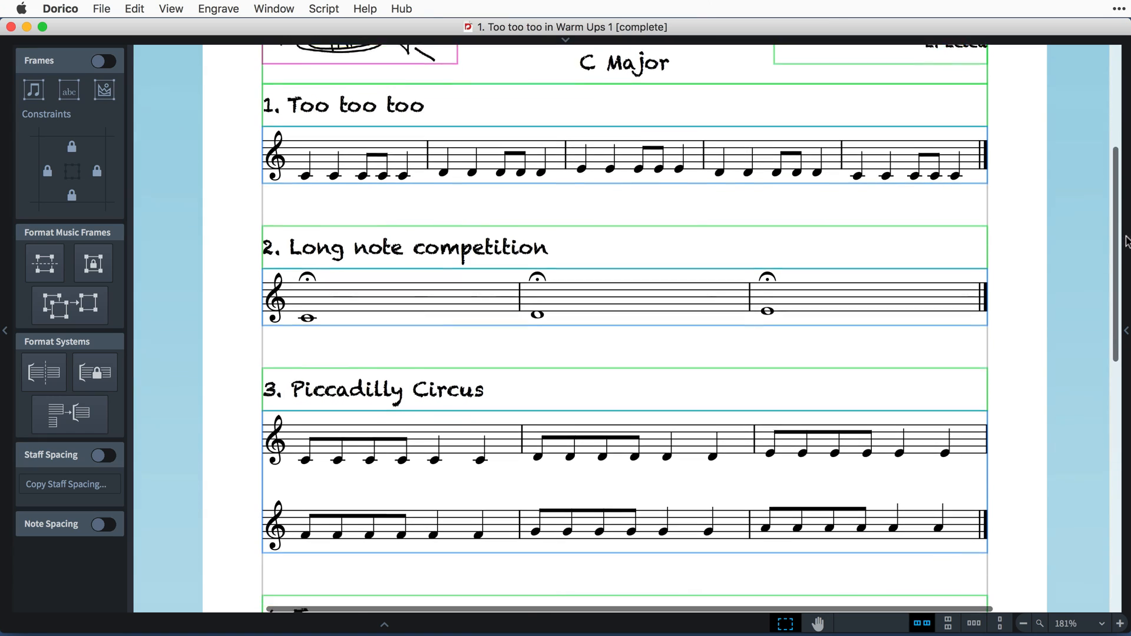
scroll(down, 3)
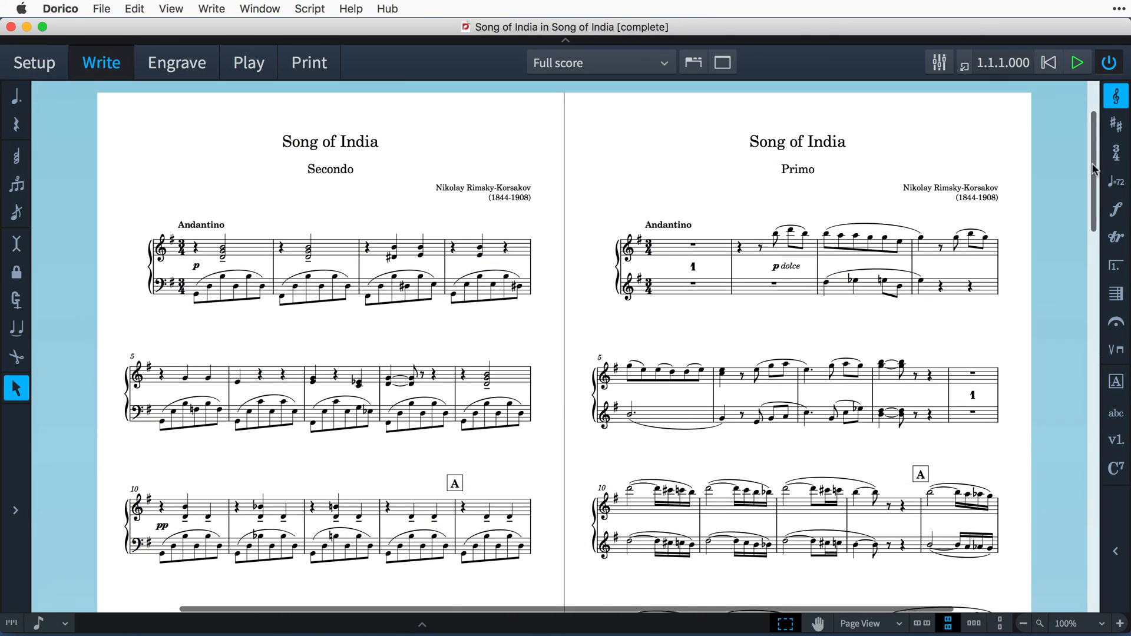
scroll(down, 3)
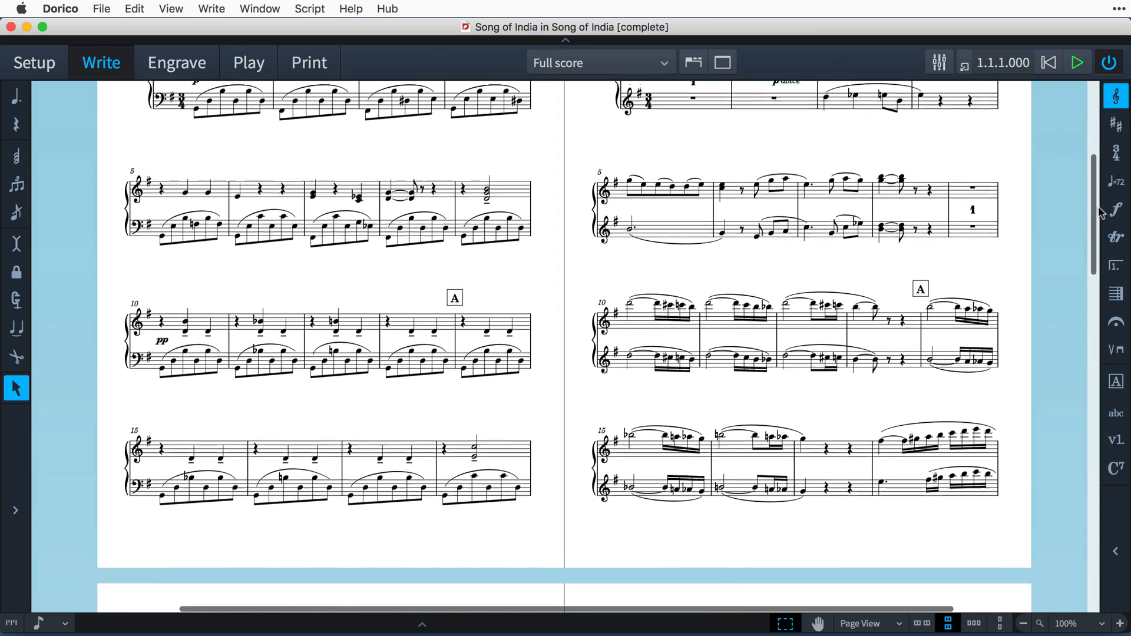
scroll(down, 3)
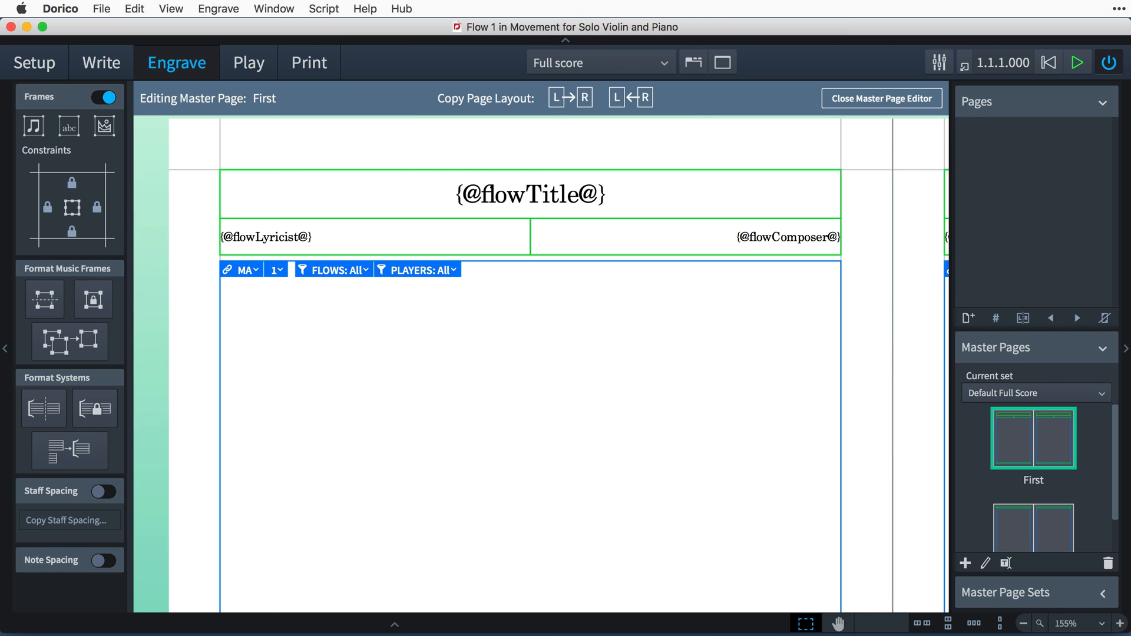
Leave the current editor and make the Bartók First master page's title frame taller, pushing the music down
click(881, 97)
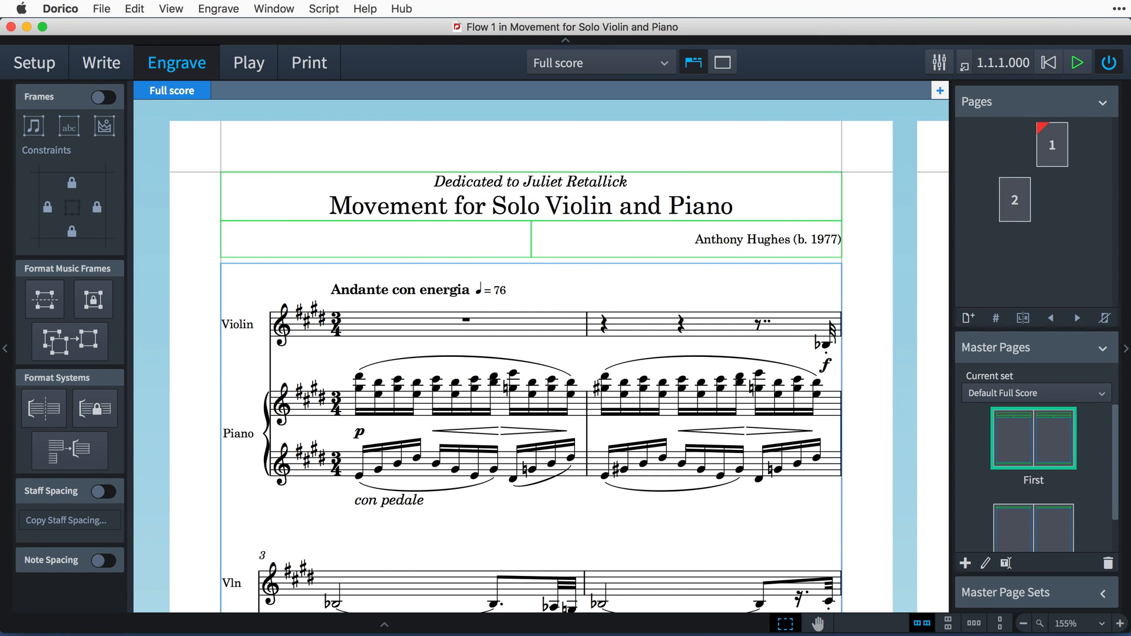
click(101, 63)
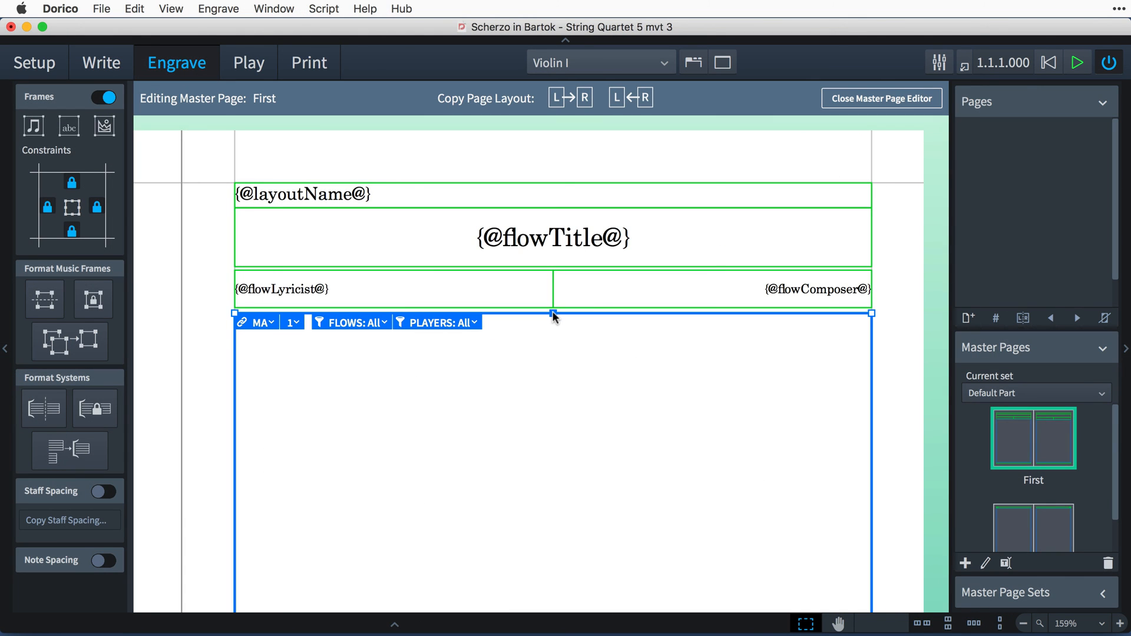
drag(554, 312, 555, 381)
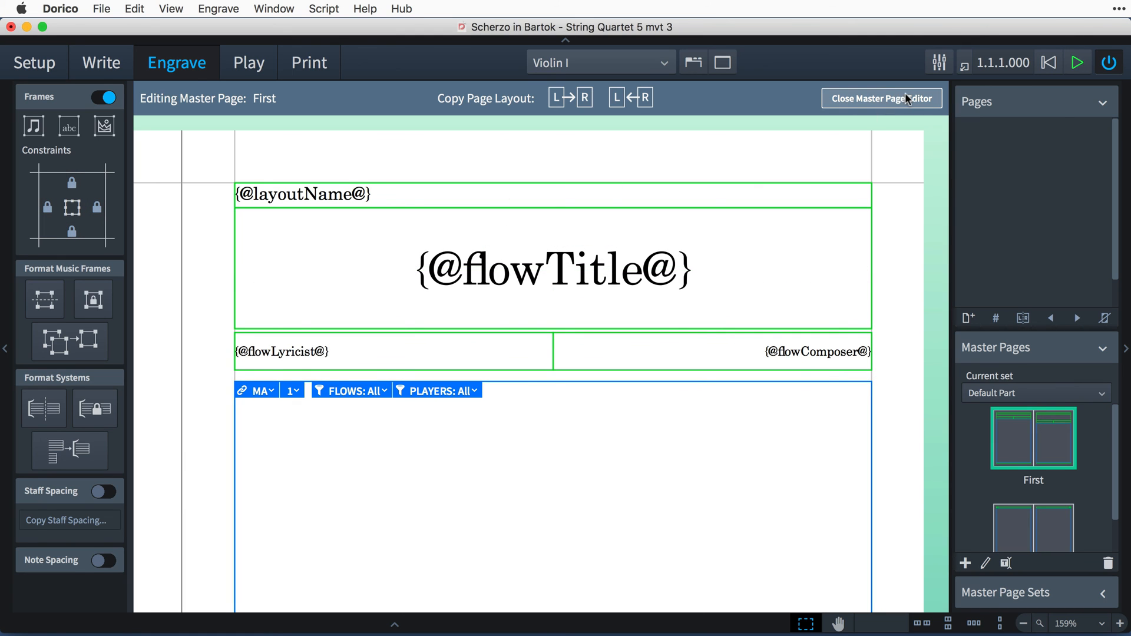
Finish master page editing and switch the layout to the Violin II part
click(882, 98)
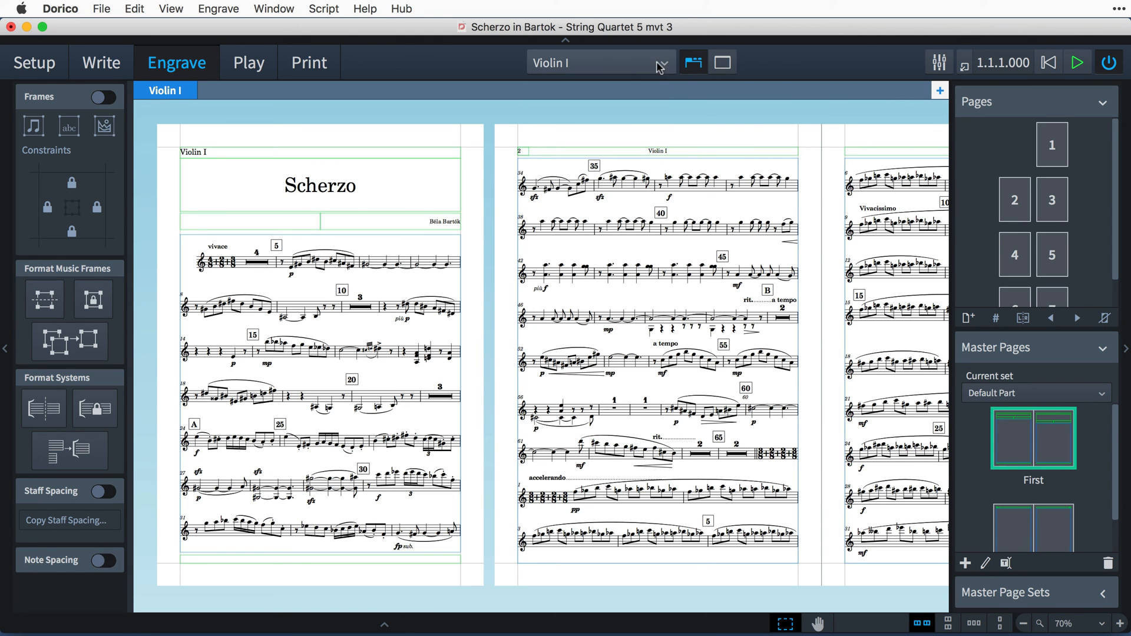
click(599, 62)
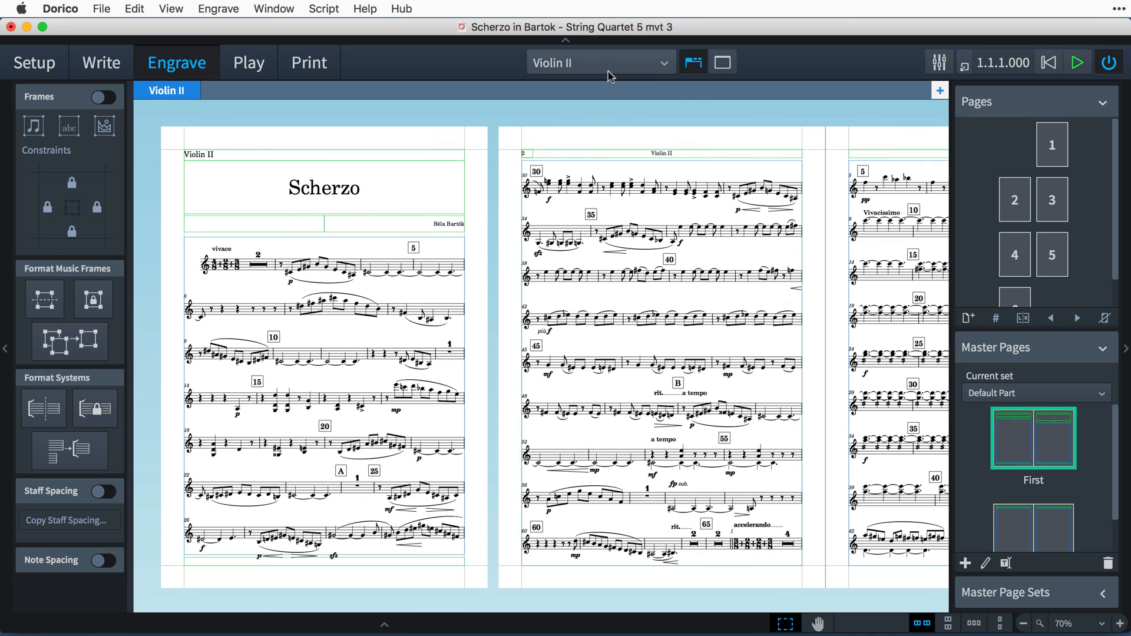
click(598, 63)
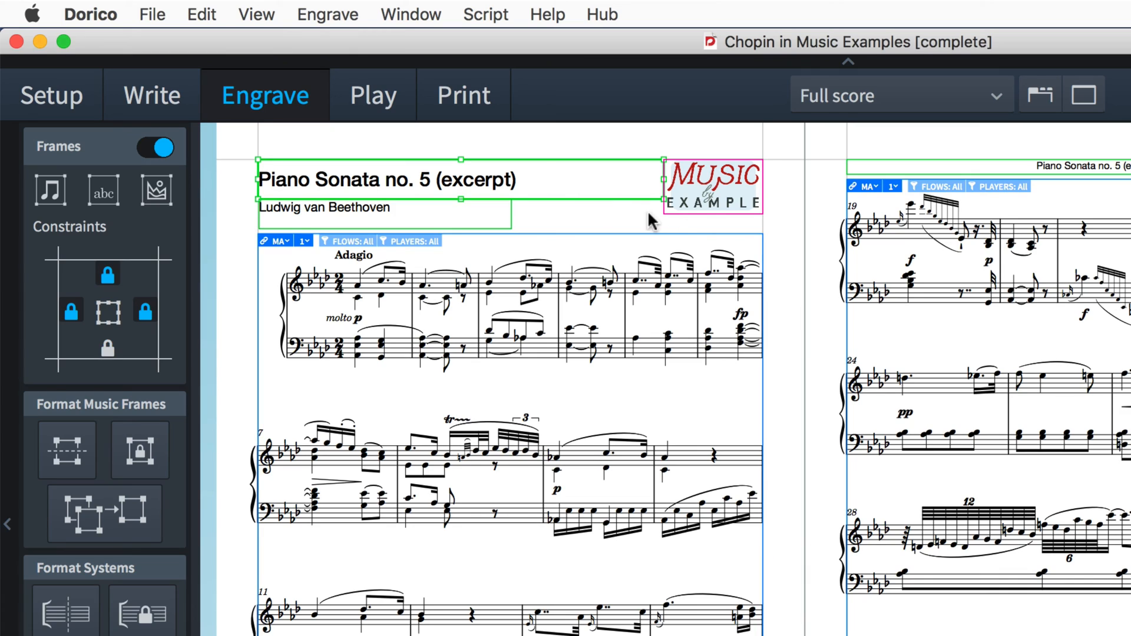
Select the sonata title frame, then open the quartet's Default master page for editing
click(710, 184)
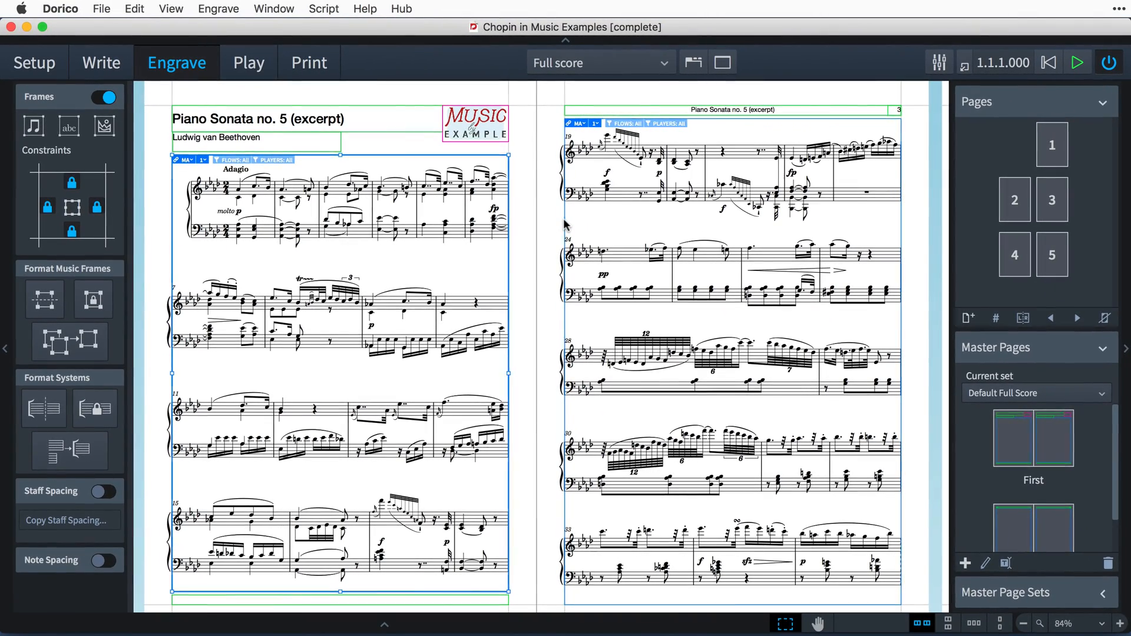
click(731, 357)
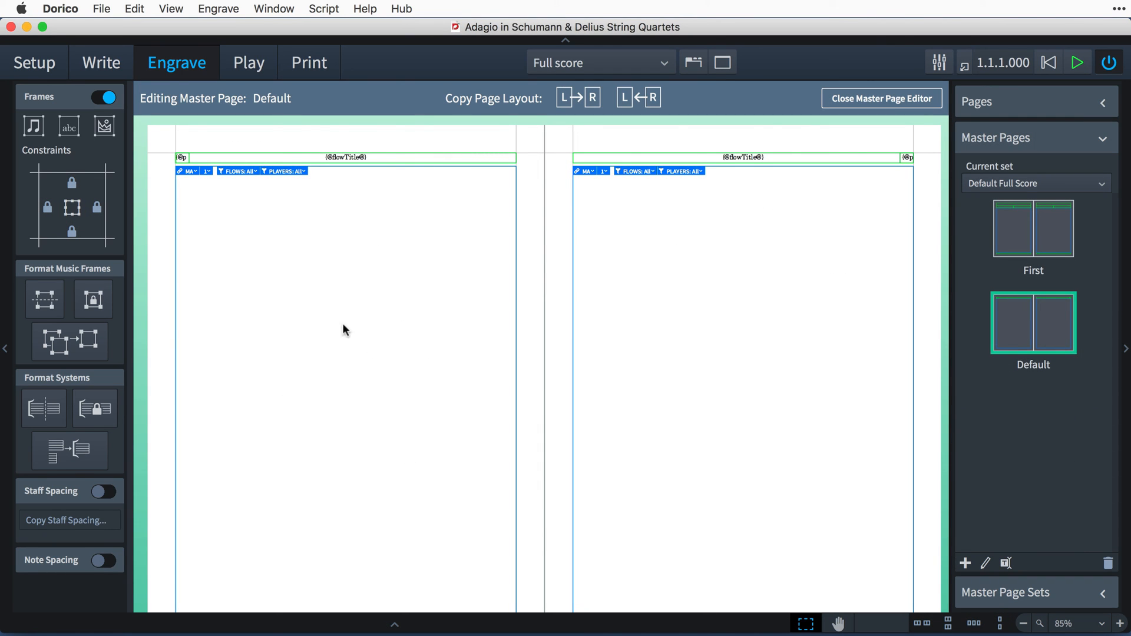
mouse_move(756, 344)
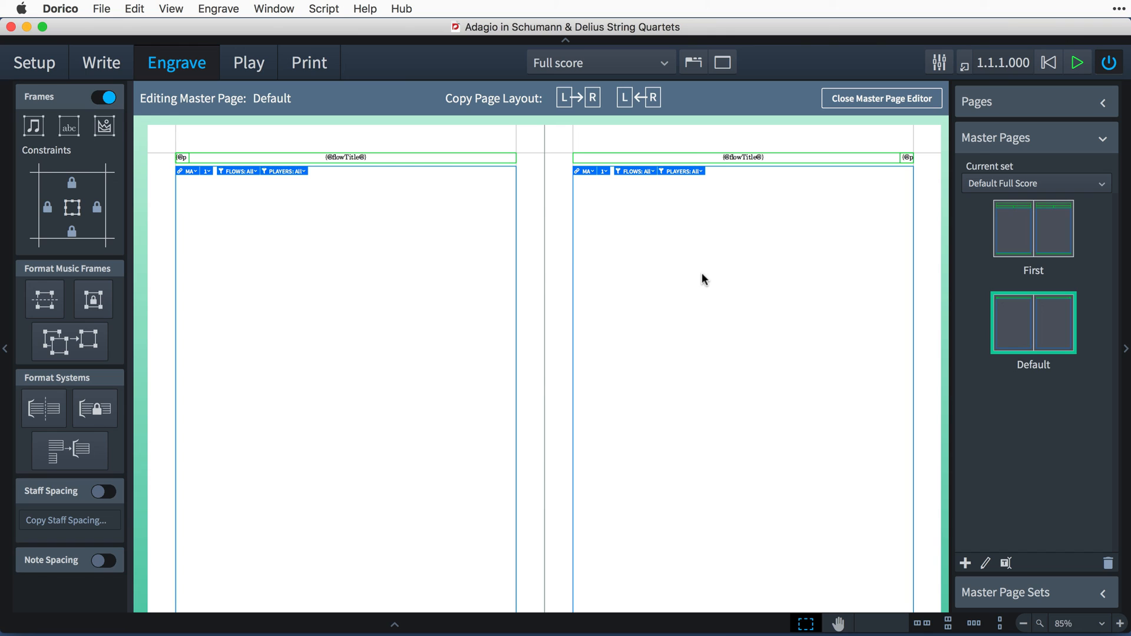
mouse_move(660, 314)
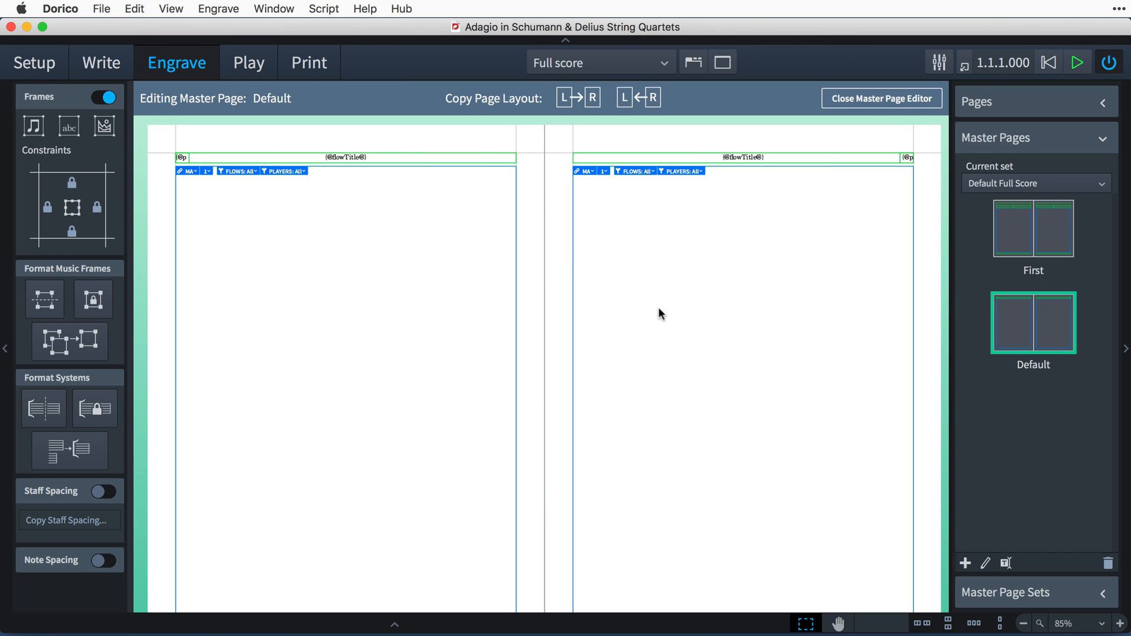
mouse_move(628, 310)
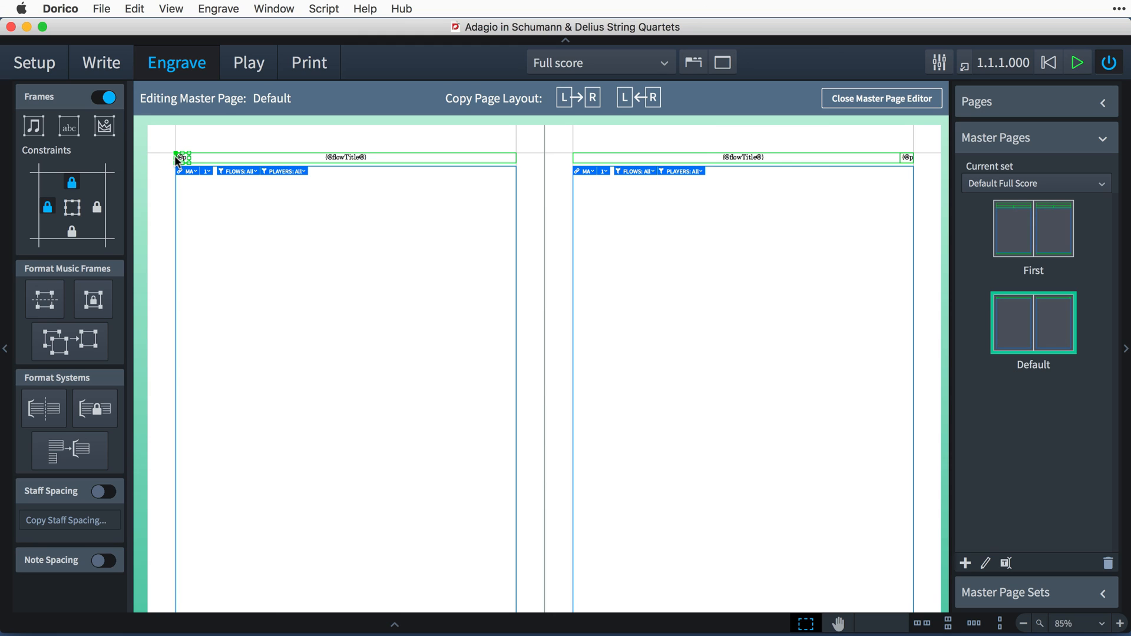
mouse_move(924, 173)
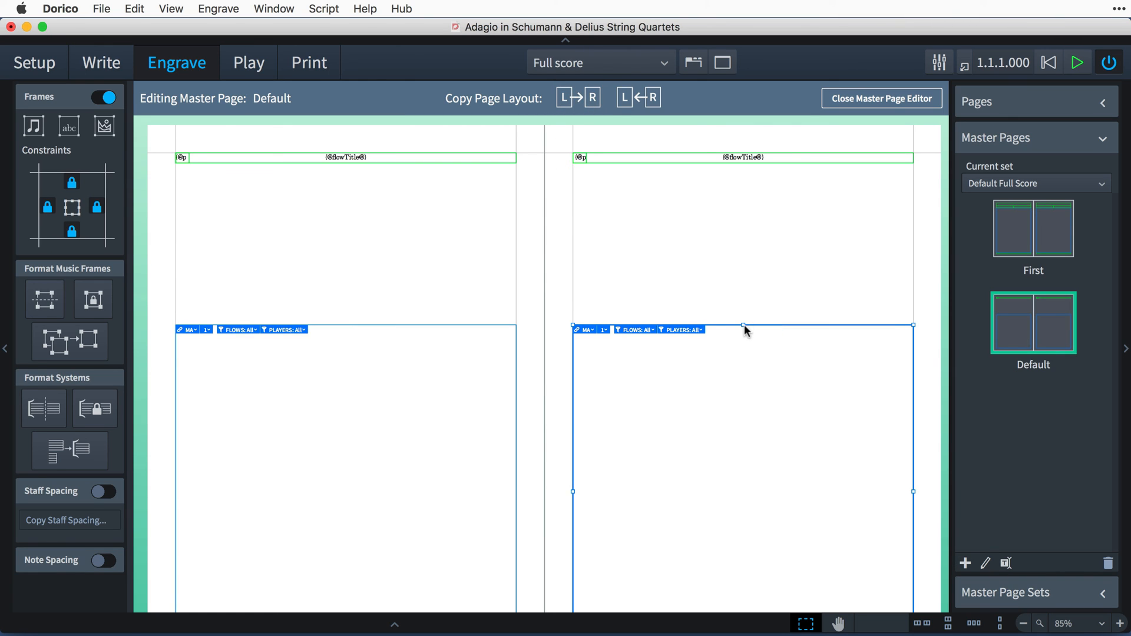
Undo the frame move so the Default master page's music frames regain their original height
click(638, 98)
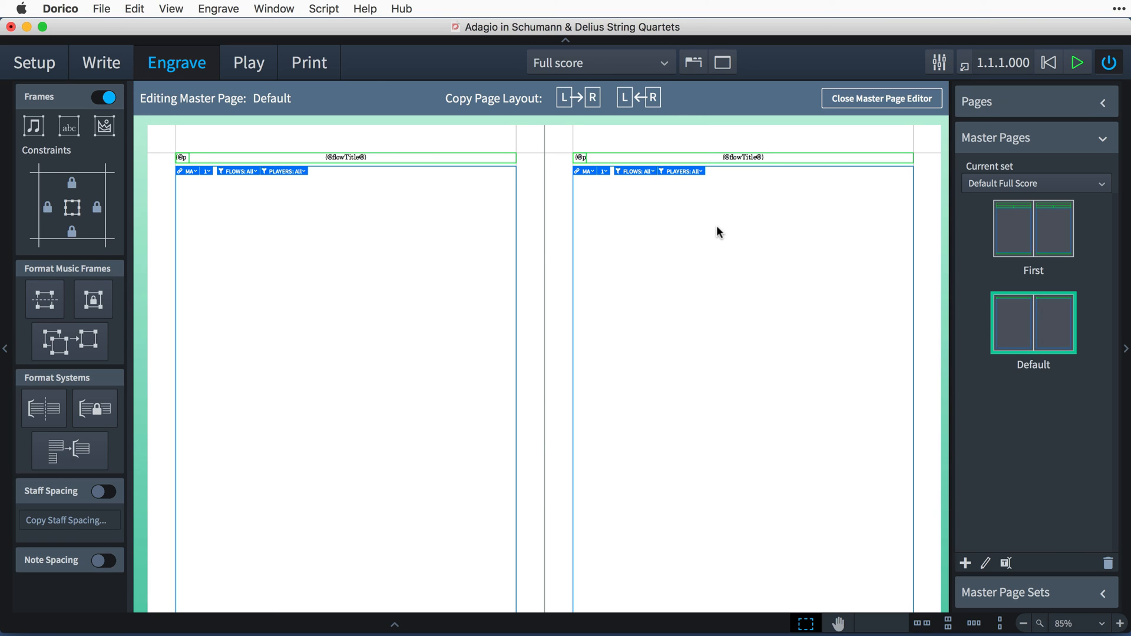
mouse_move(1081, 246)
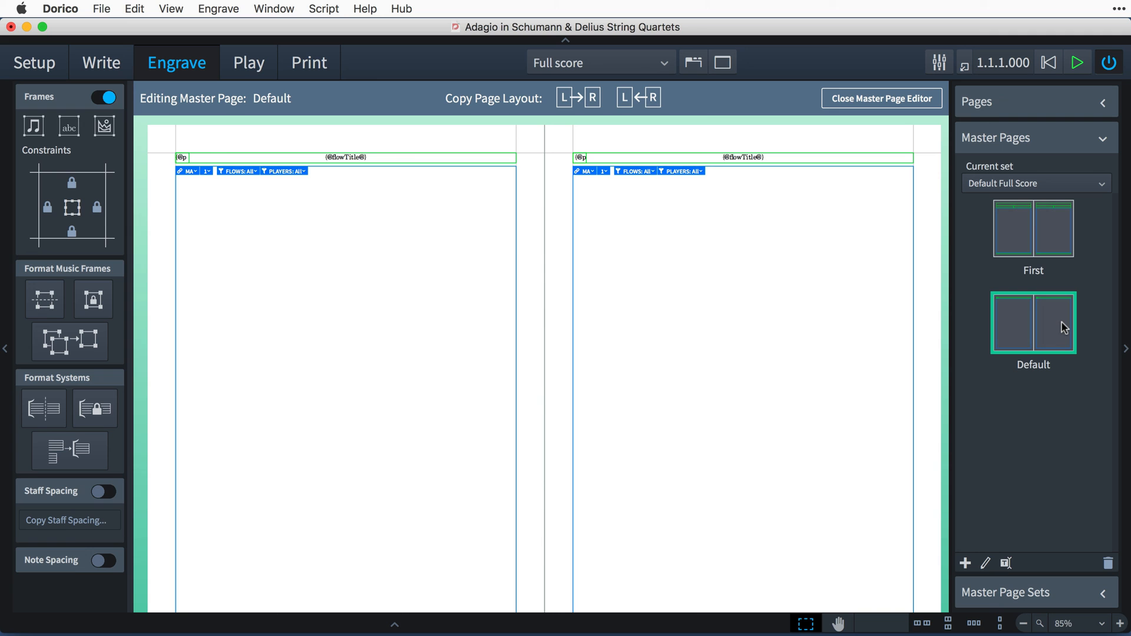
mouse_move(1050, 245)
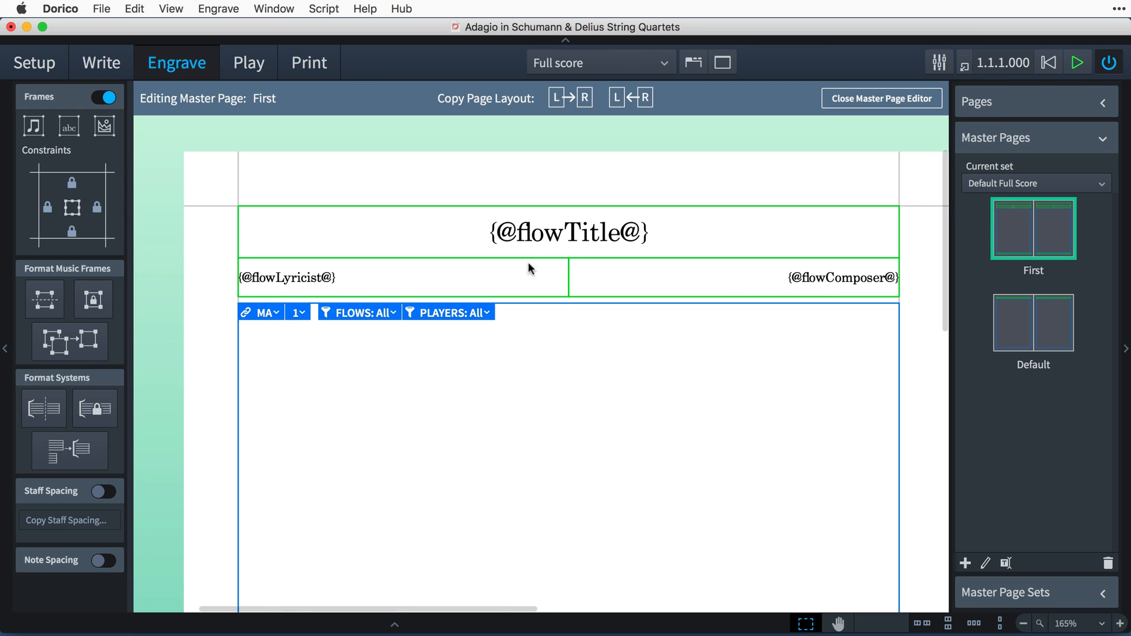
Close the master page editor to return to the Late Swallows full score
click(882, 97)
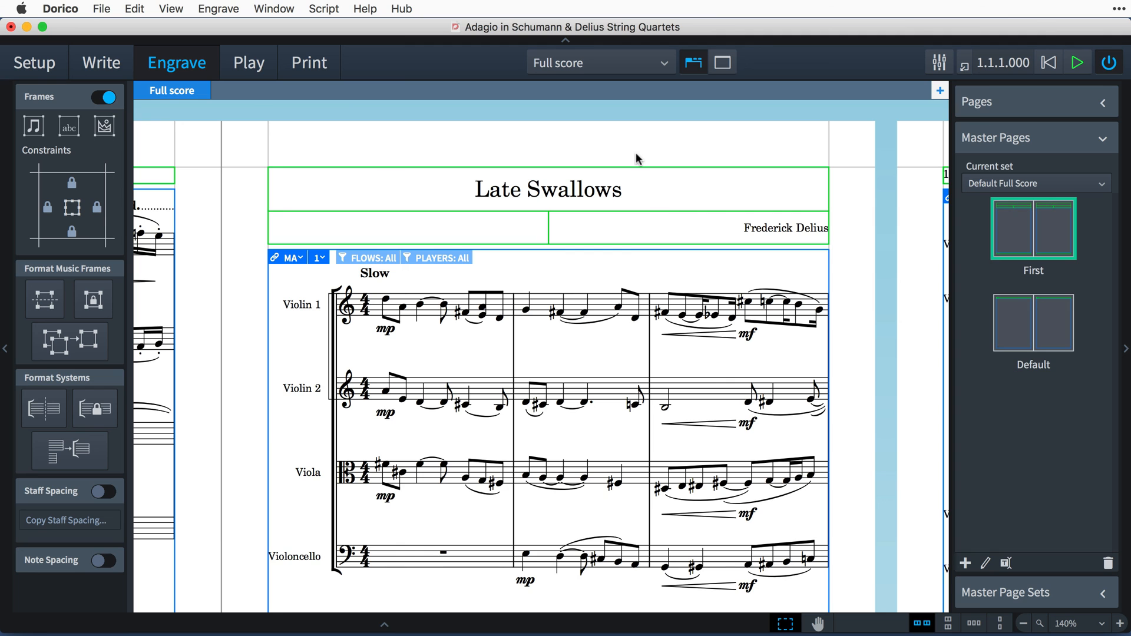
Open the First master page for editing, deselect its music frame, then pick the Default master page
scroll(right, 3)
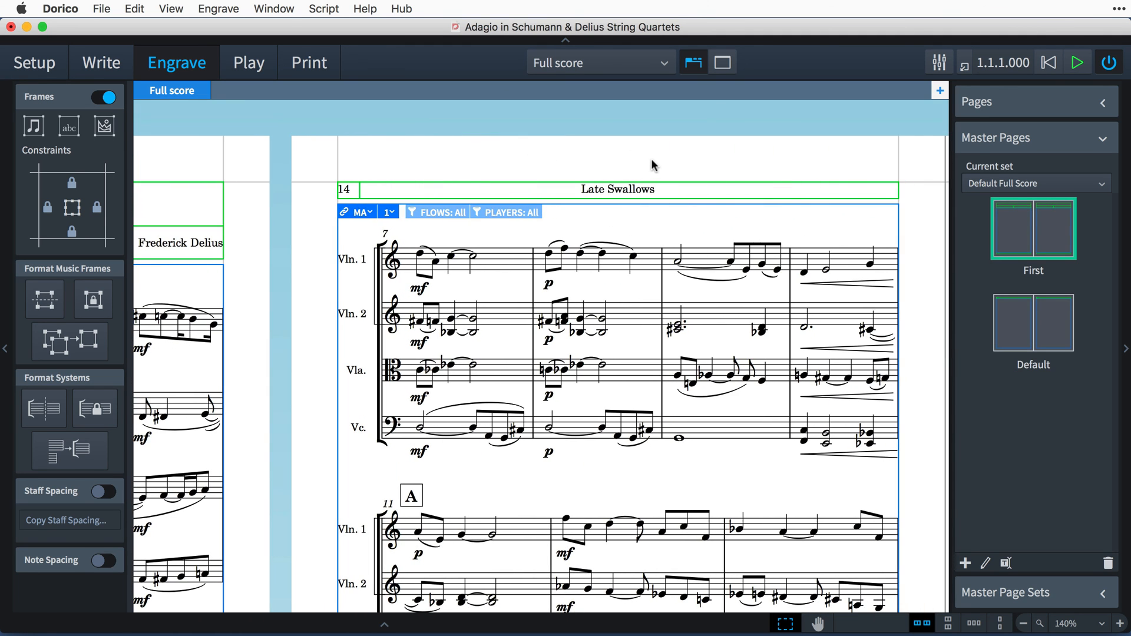
mouse_move(1058, 250)
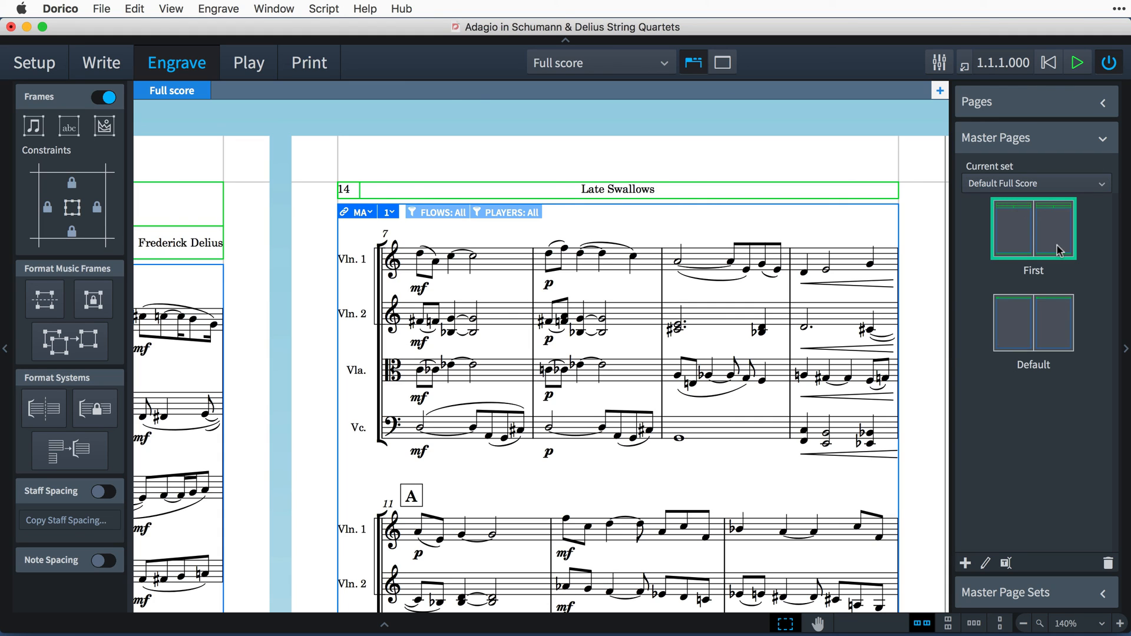
double_click(1032, 228)
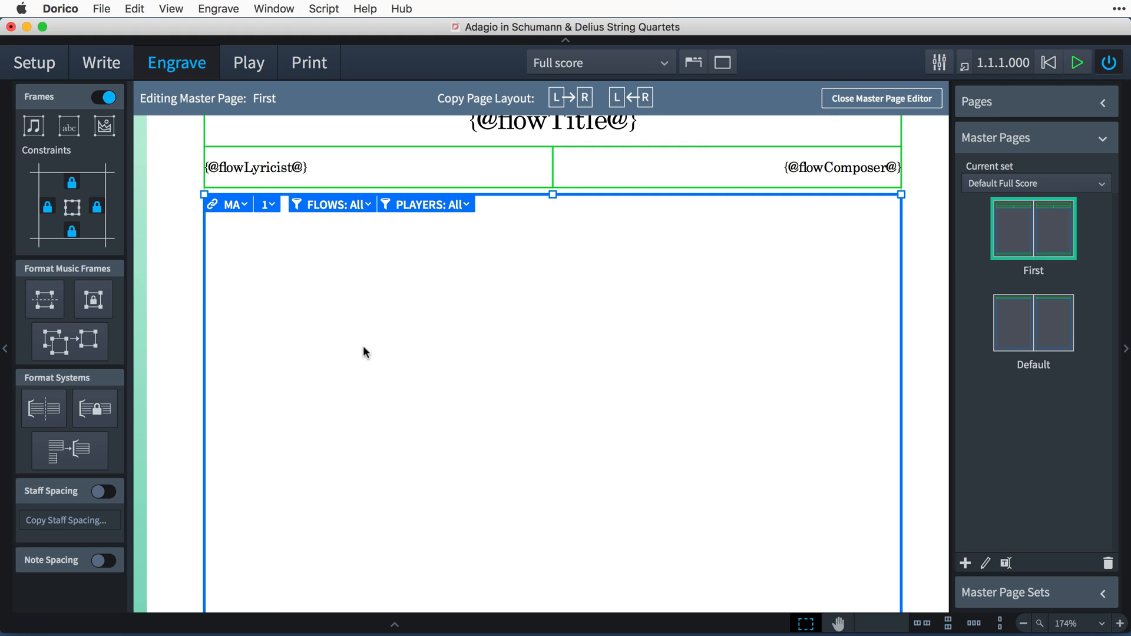
mouse_move(267, 242)
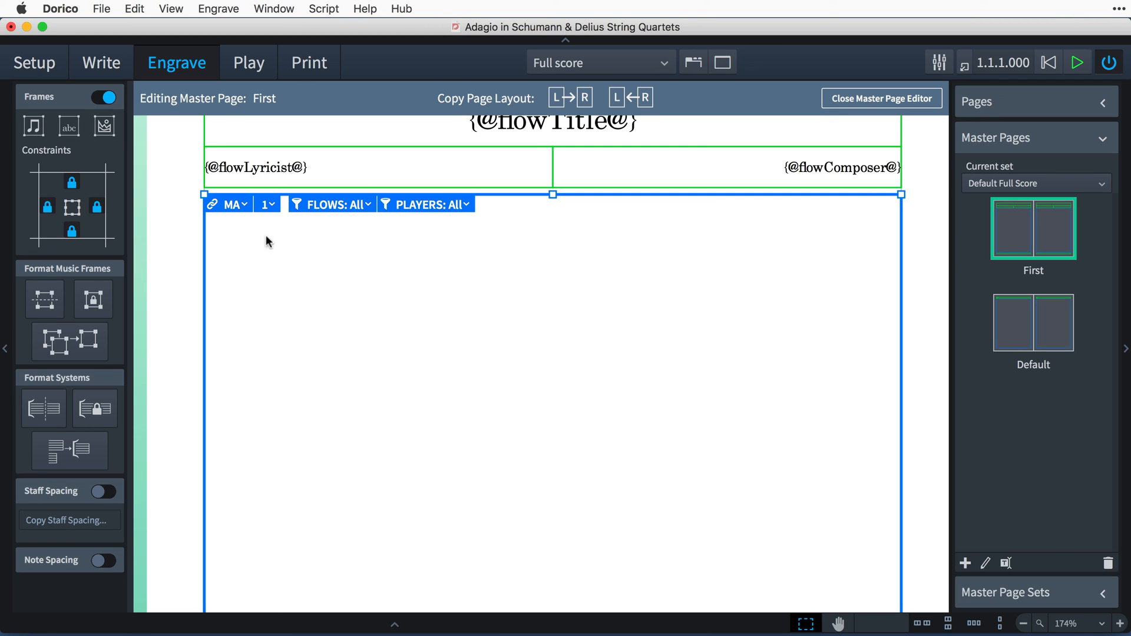
click(227, 204)
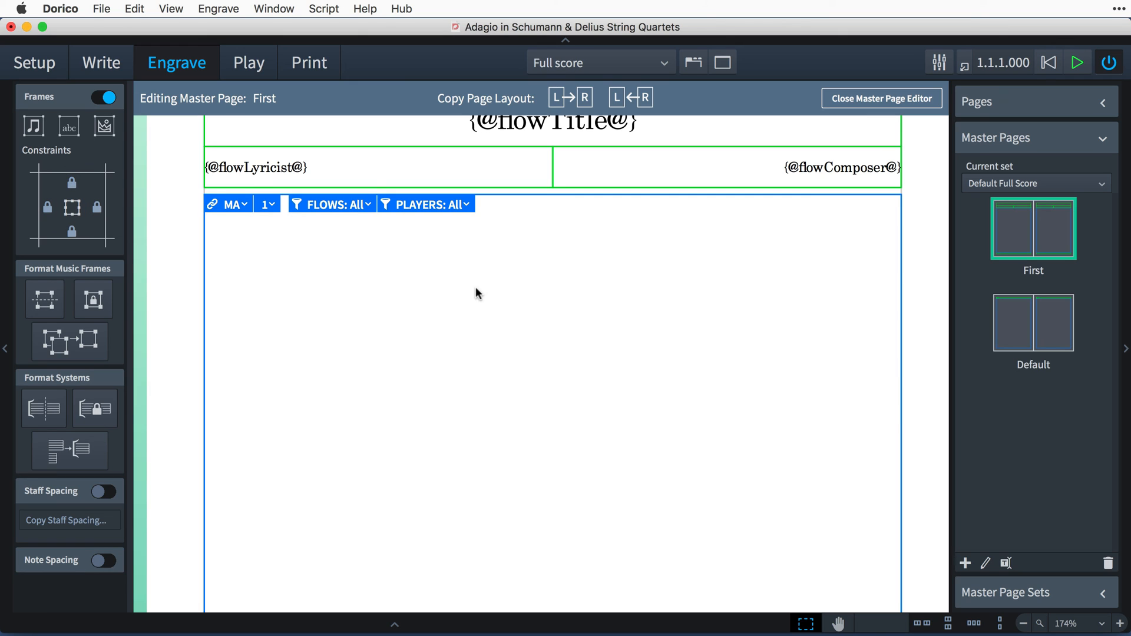
click(1032, 323)
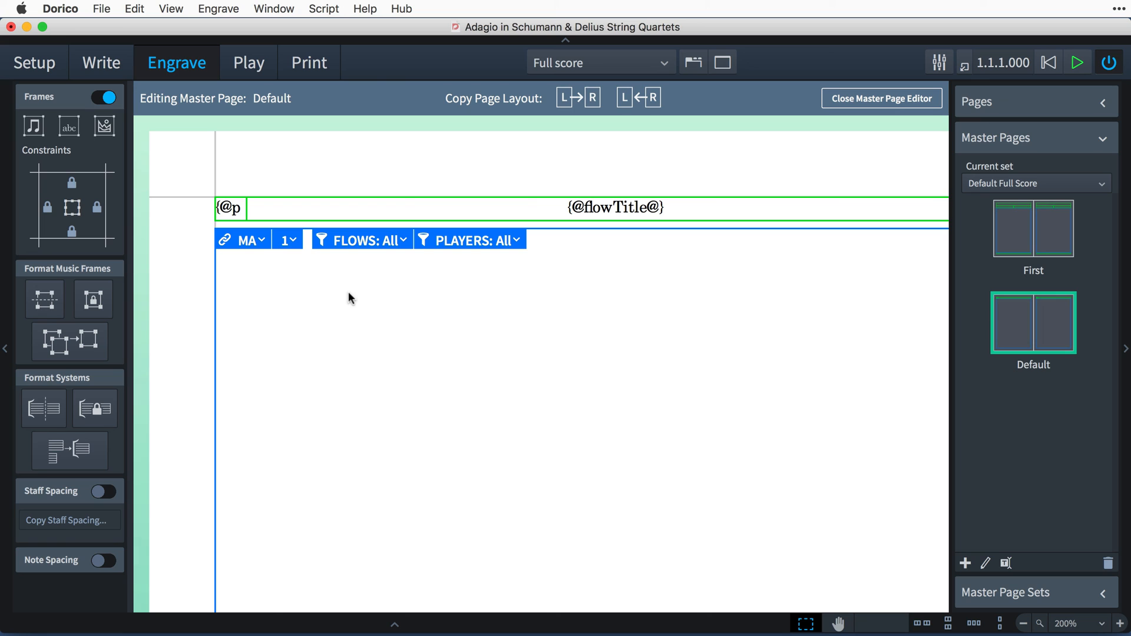
View the music frame's chain, then select the right-page music frame and open the Edit menu
click(247, 239)
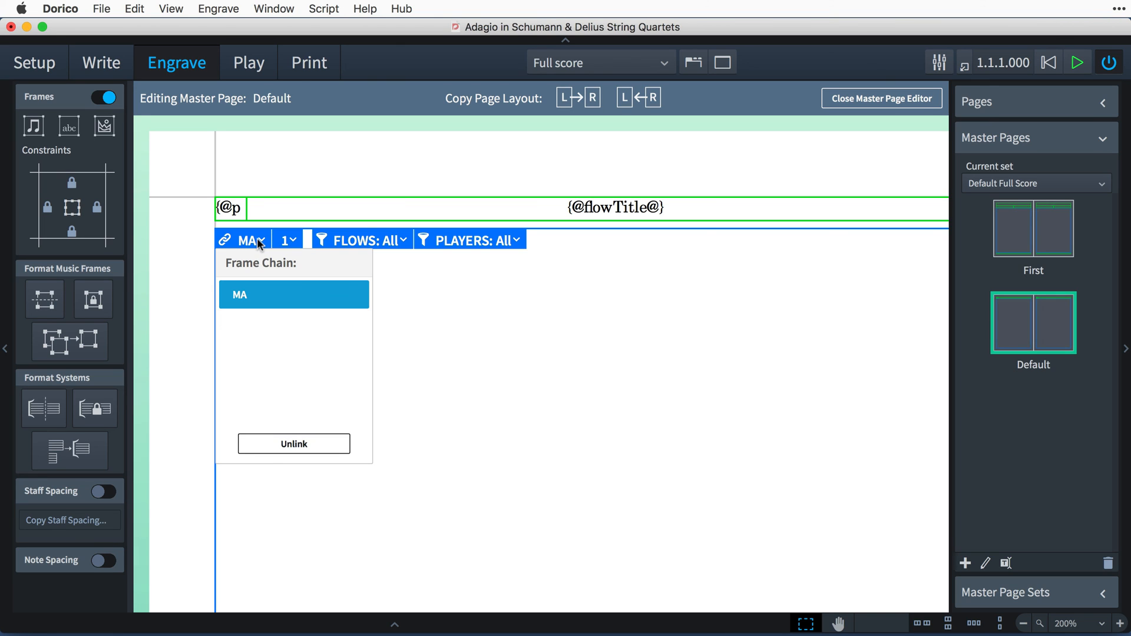
mouse_move(432, 314)
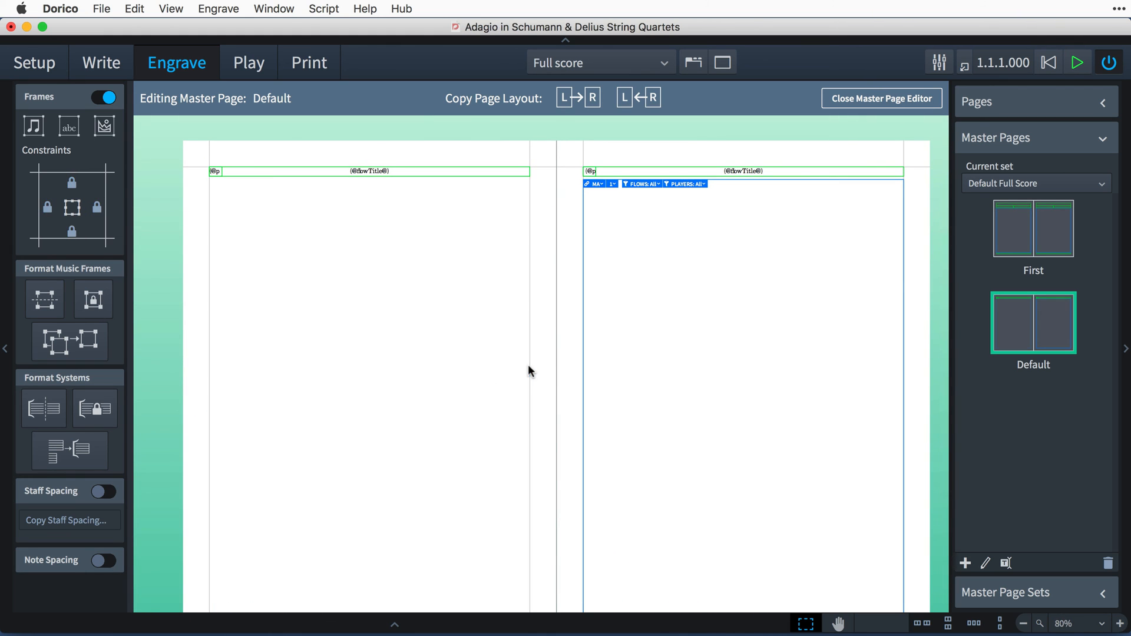
click(134, 8)
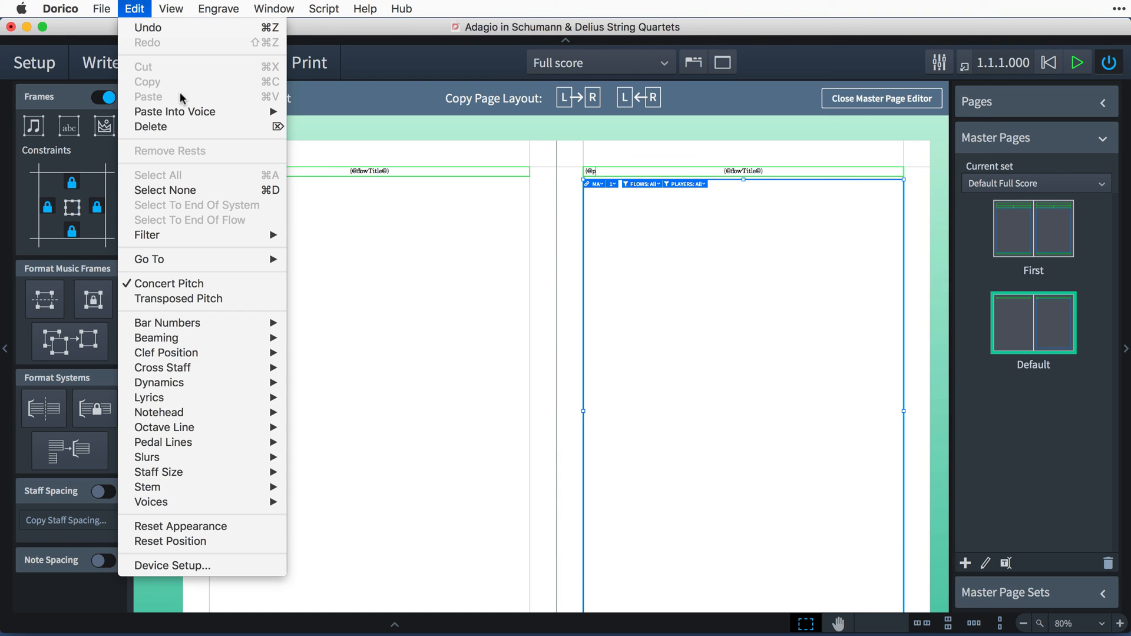
click(847, 126)
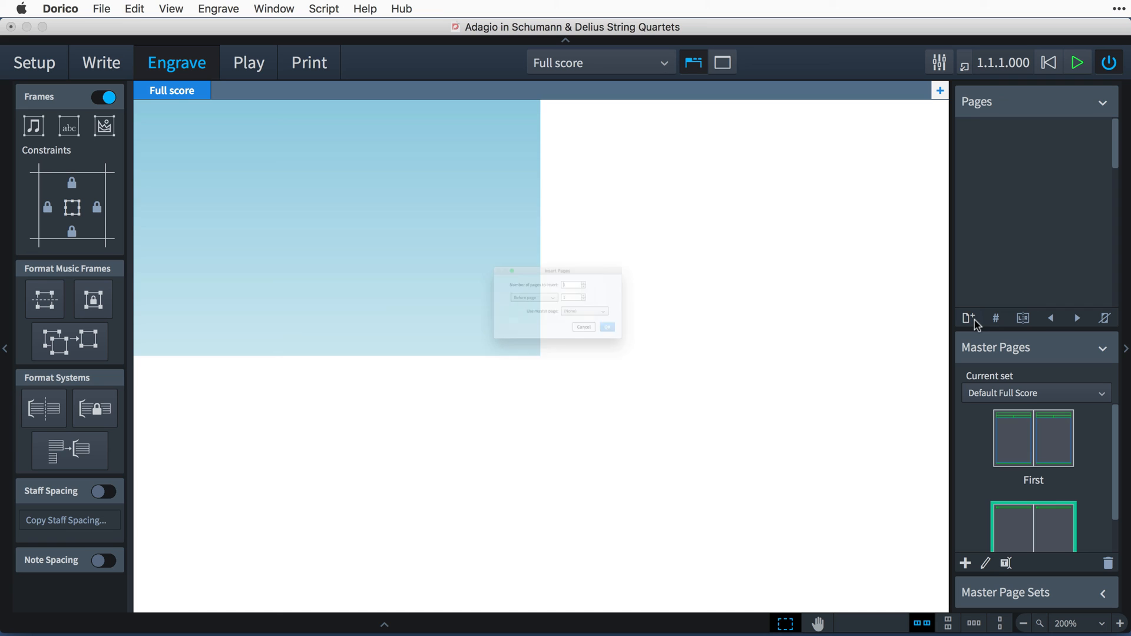
Set the left frame's Right margin and right frame's Left margin to 80 points, then return to the score
click(607, 326)
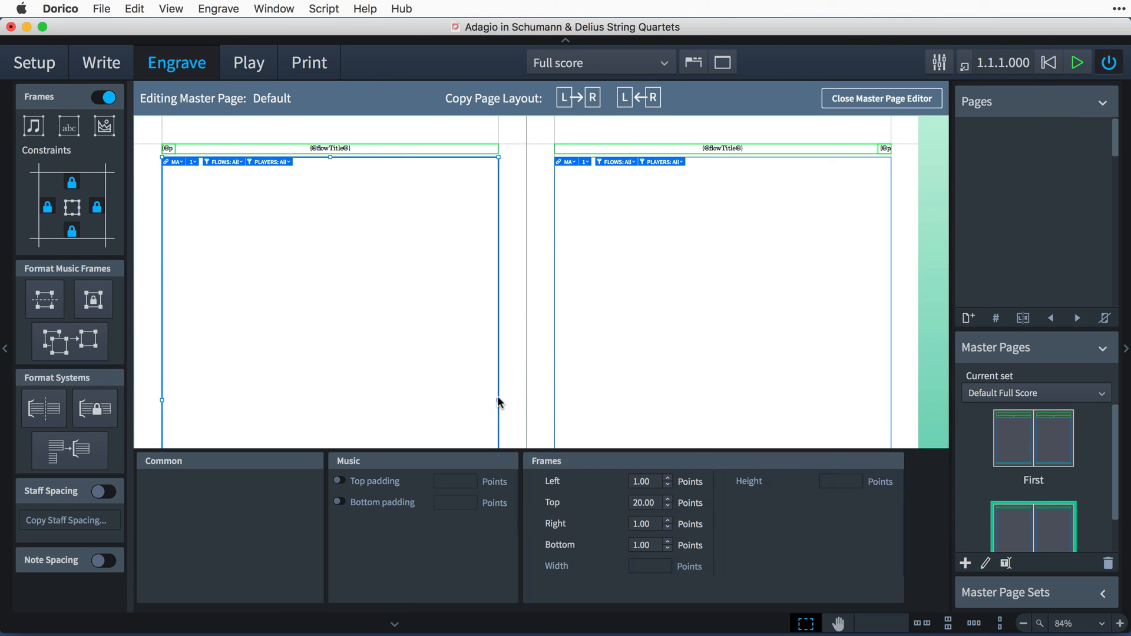
text(80.00)
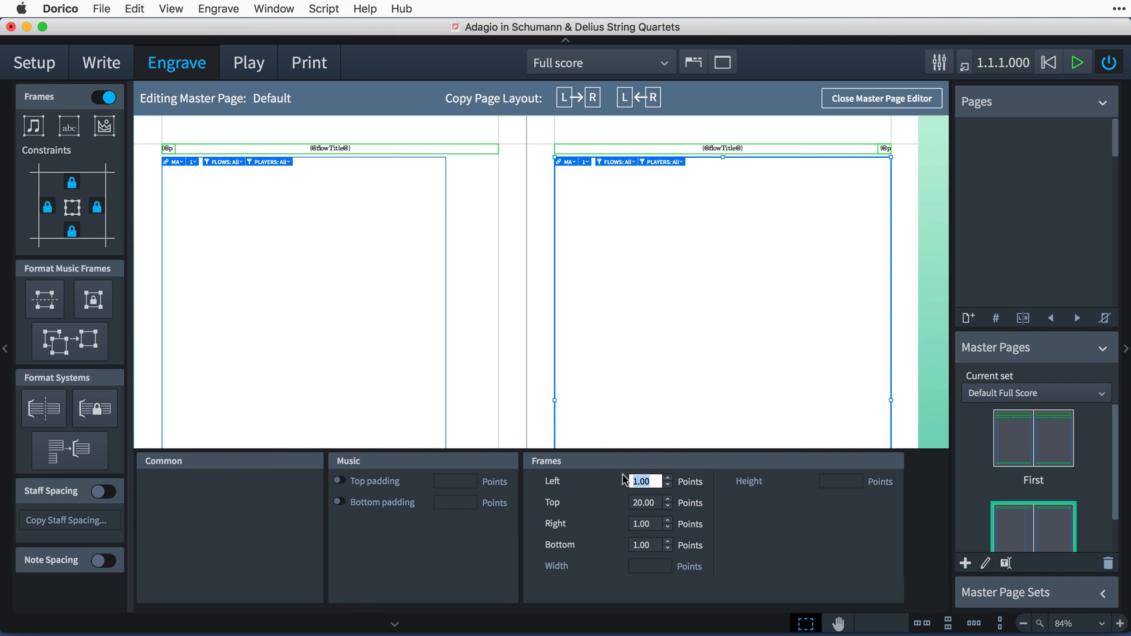
text(80.00)
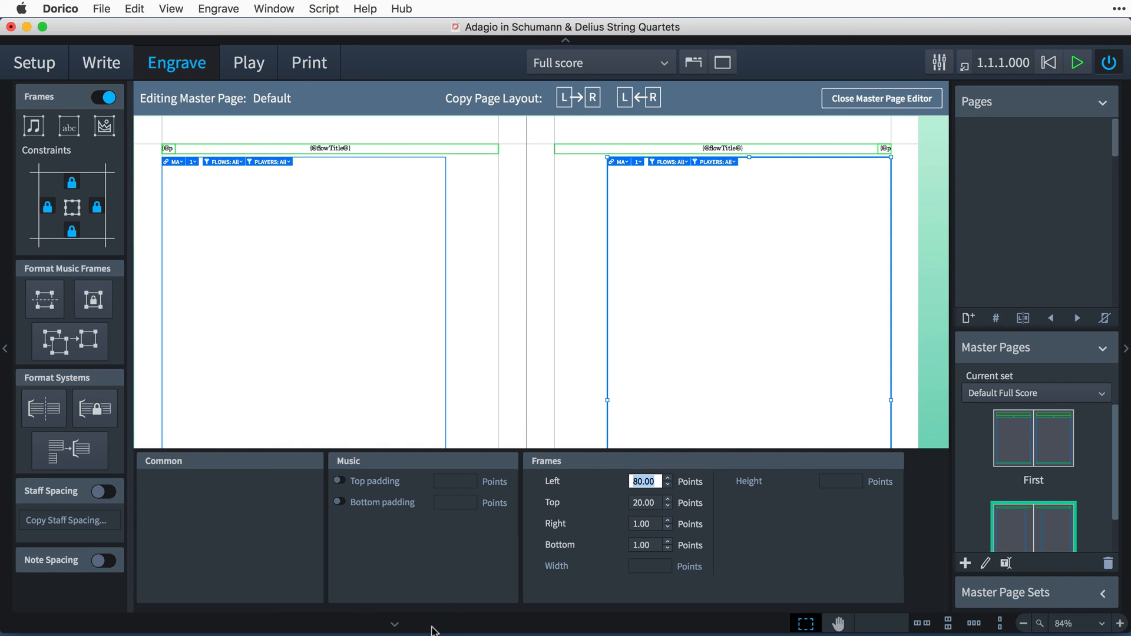
click(881, 98)
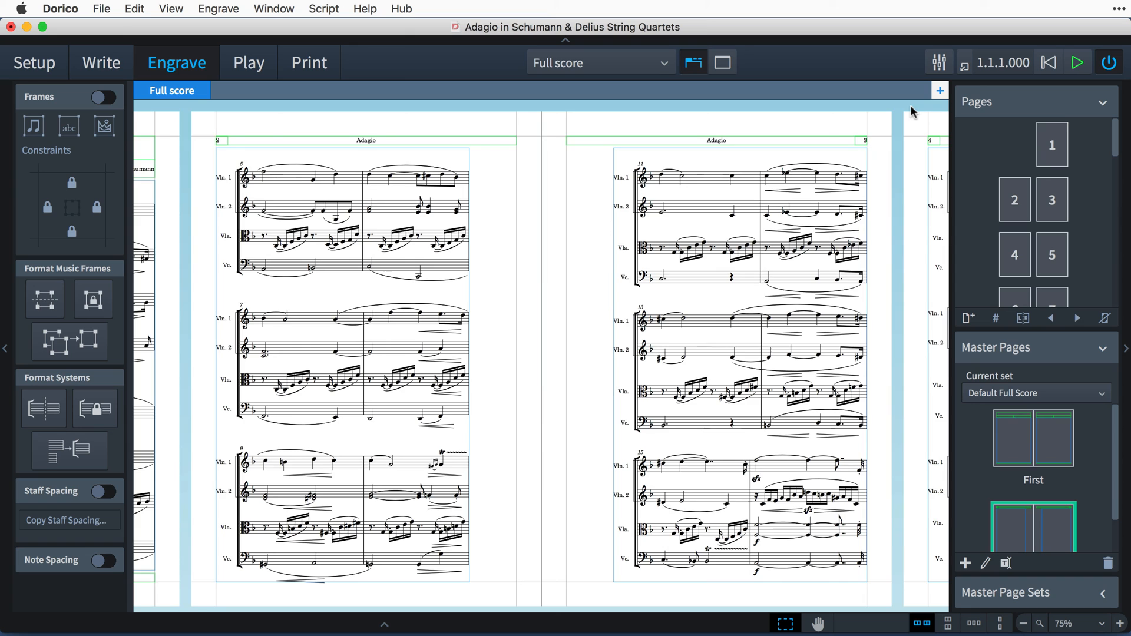
Expand the Master Page Sets list showing Default Full Score and Default Part, and select Default Full Score
scroll(right, 3)
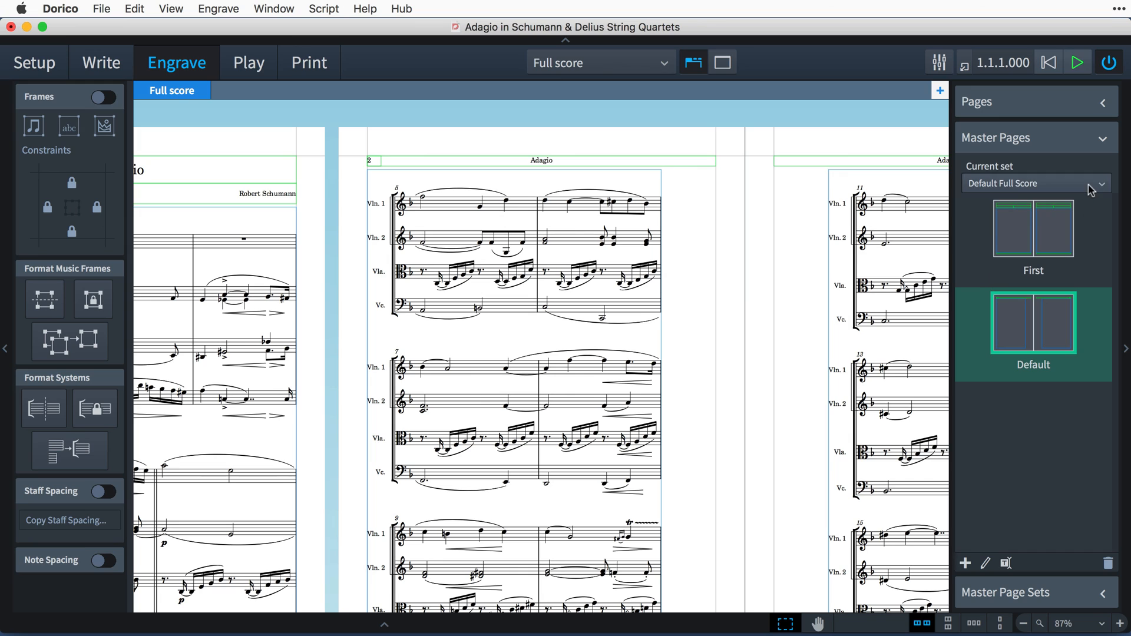
click(1036, 183)
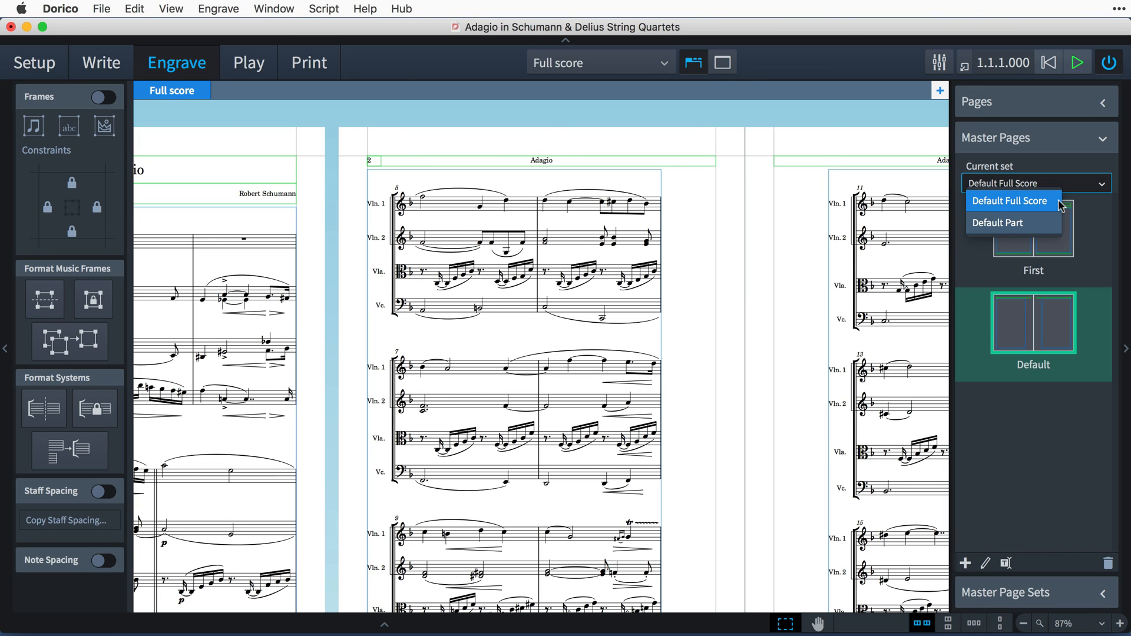
click(1010, 201)
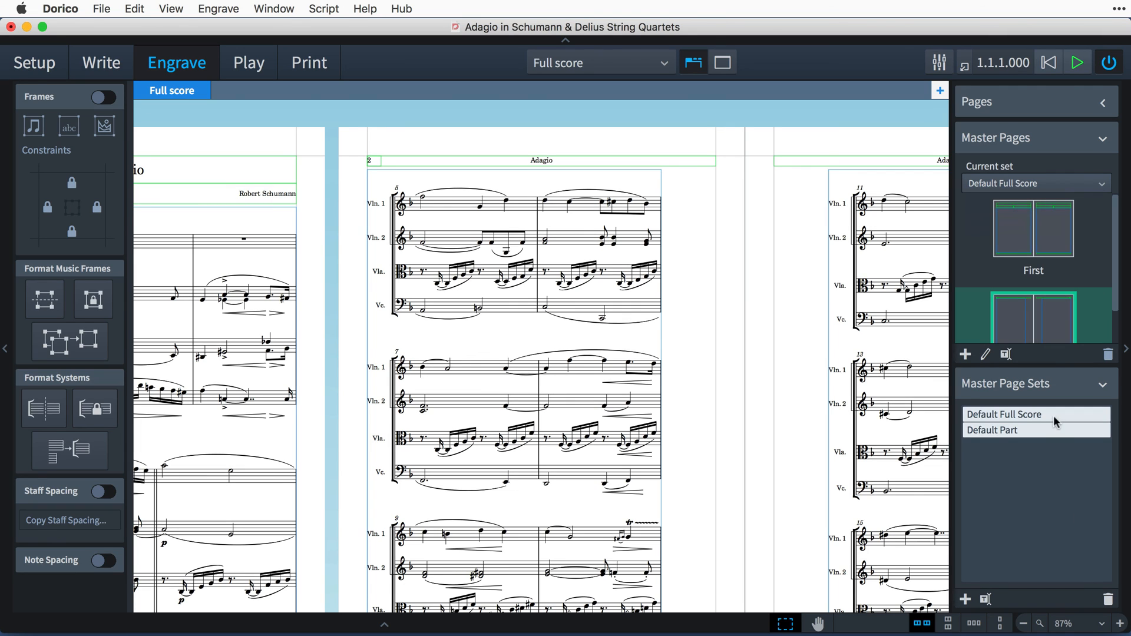
click(1033, 413)
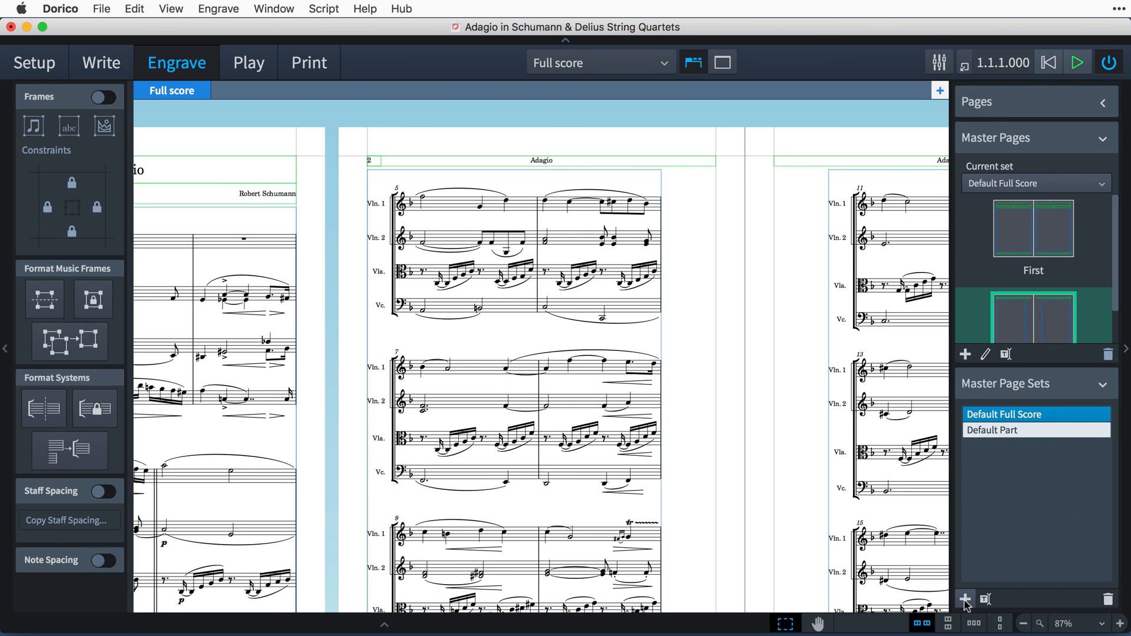
Expand the Pages panel and select pages 1 then 2 to see their highlighted master pages
click(965, 598)
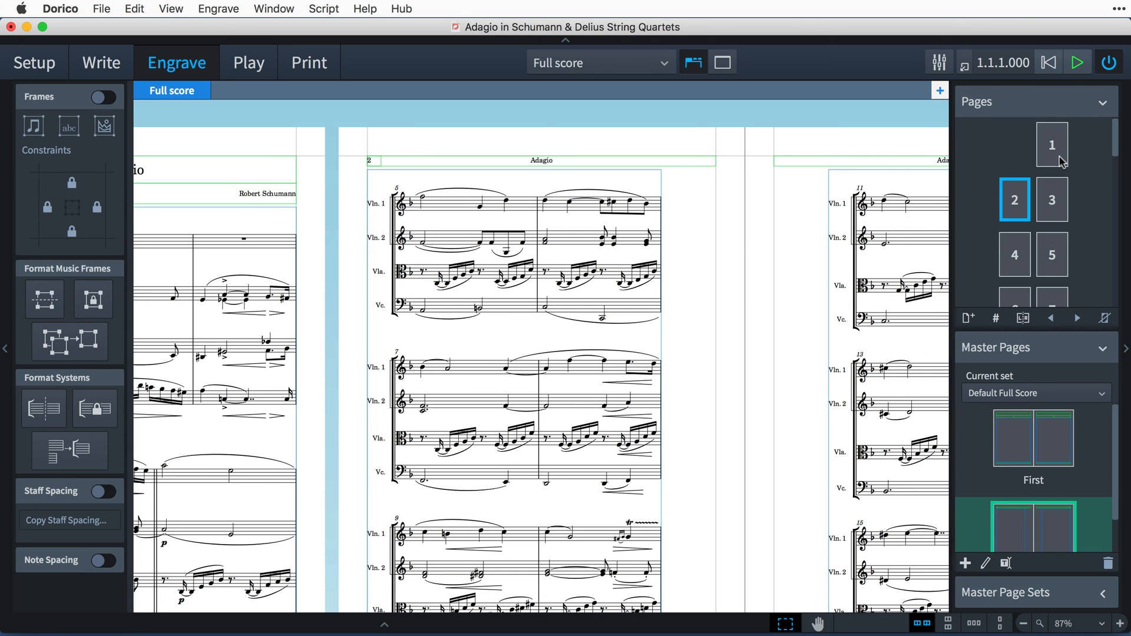
click(1051, 143)
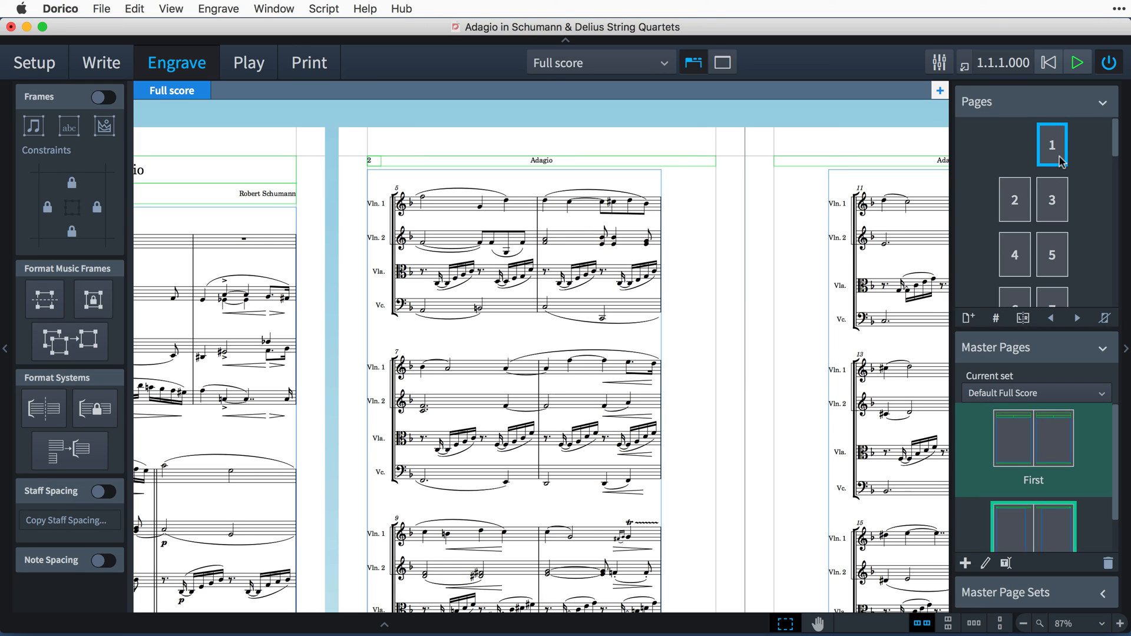
mouse_move(1090, 449)
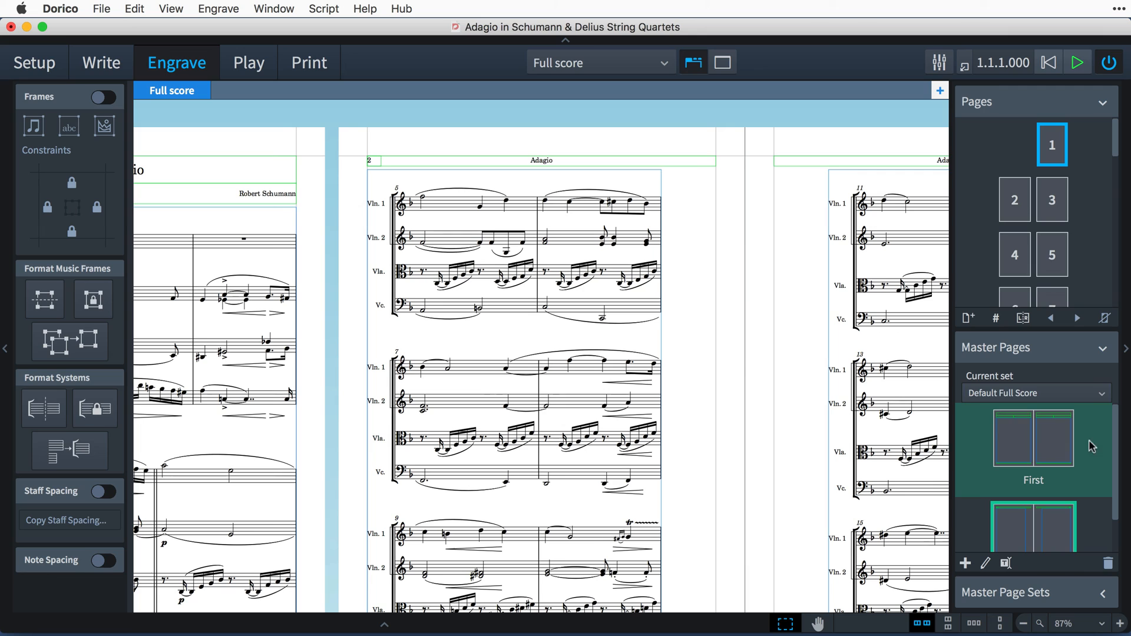
click(1013, 201)
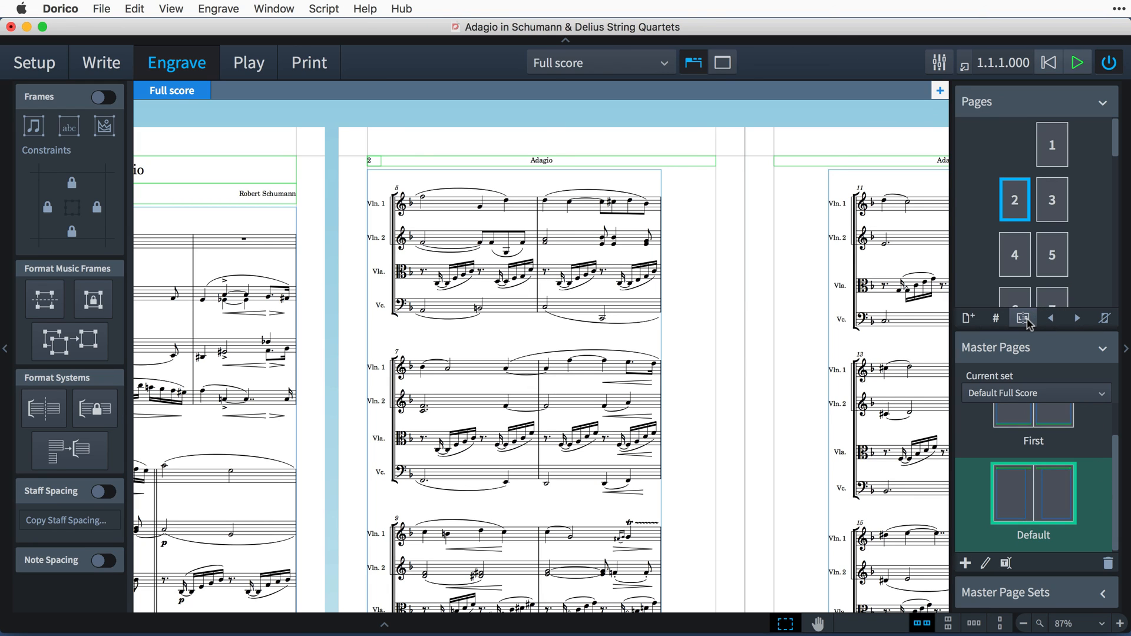
Apply a master page change to the First master page for the current page only
click(1023, 317)
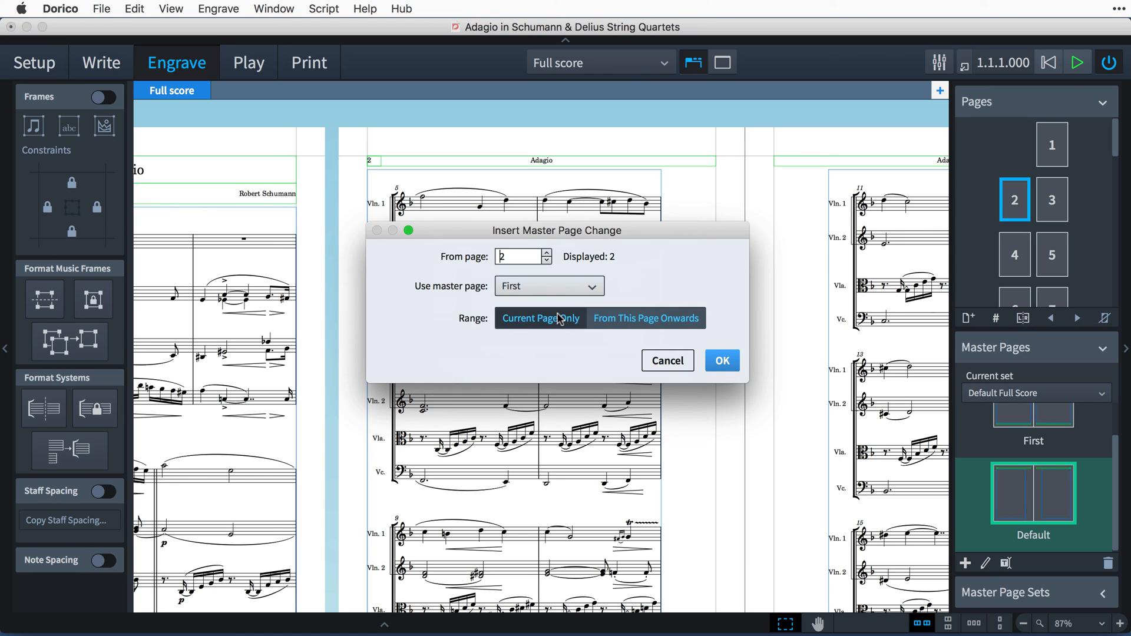
click(721, 360)
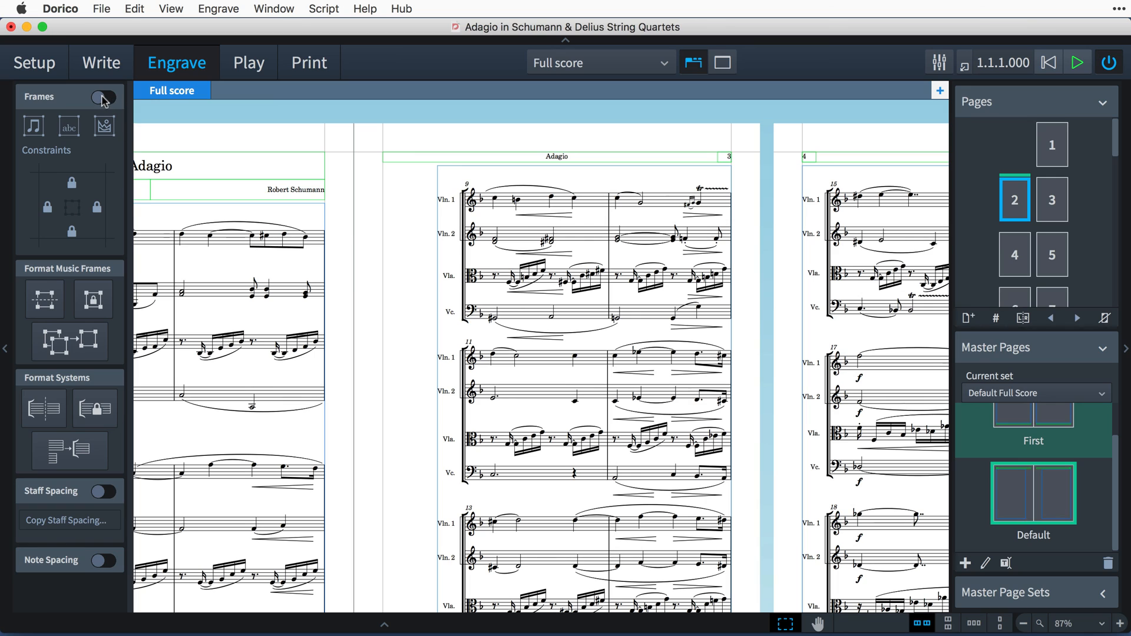
Show frame outlines and select page 3, which carries the page override
click(104, 96)
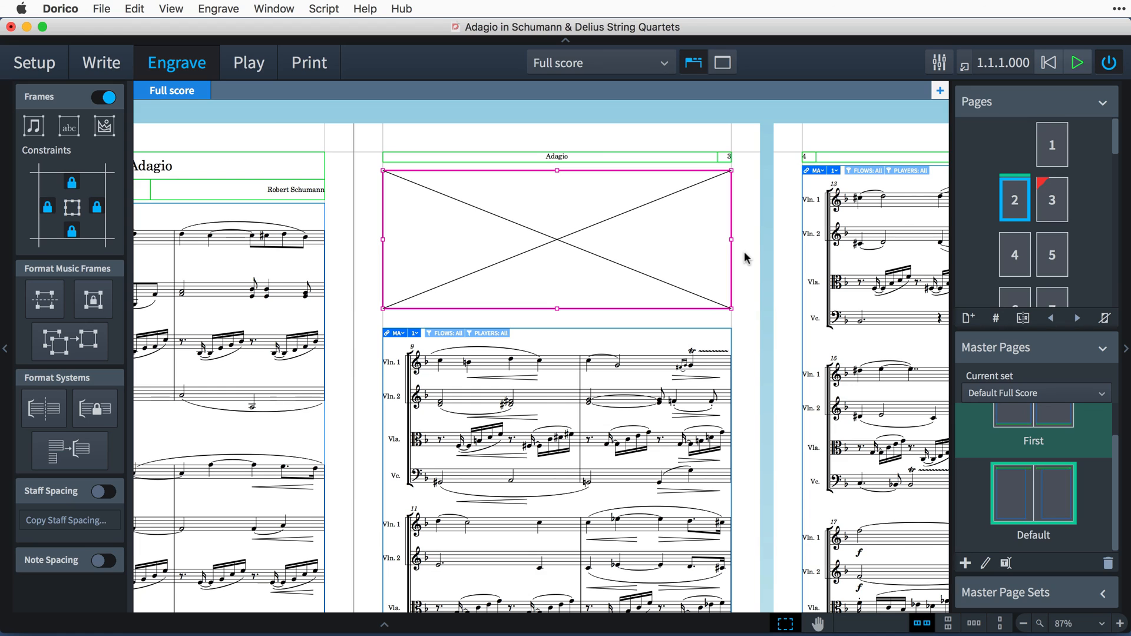
mouse_move(1030, 210)
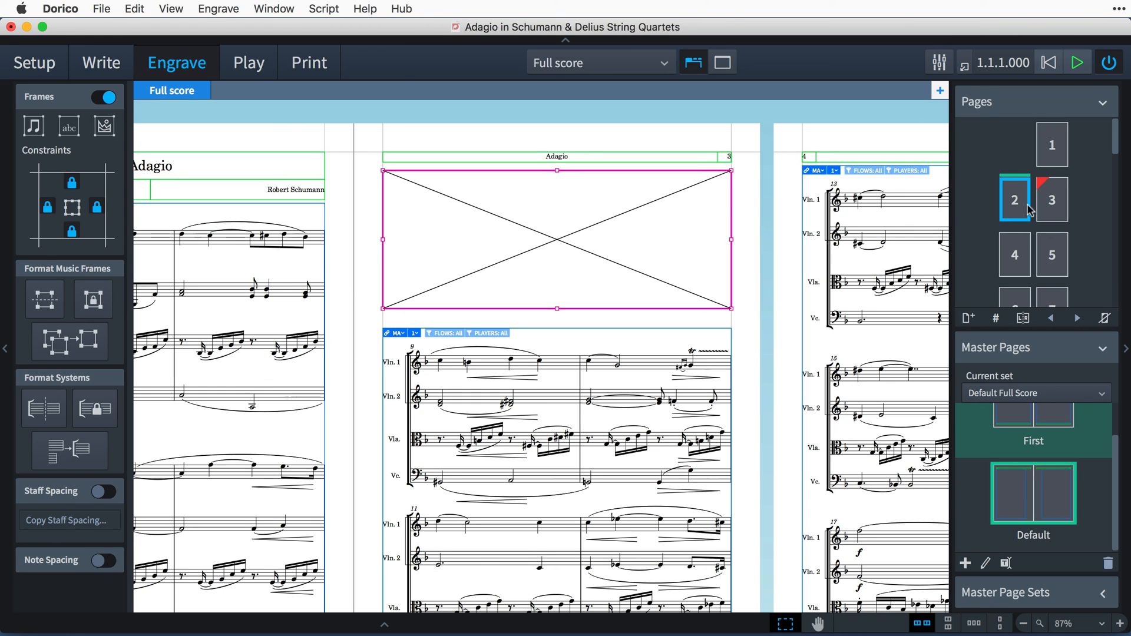
mouse_move(1081, 211)
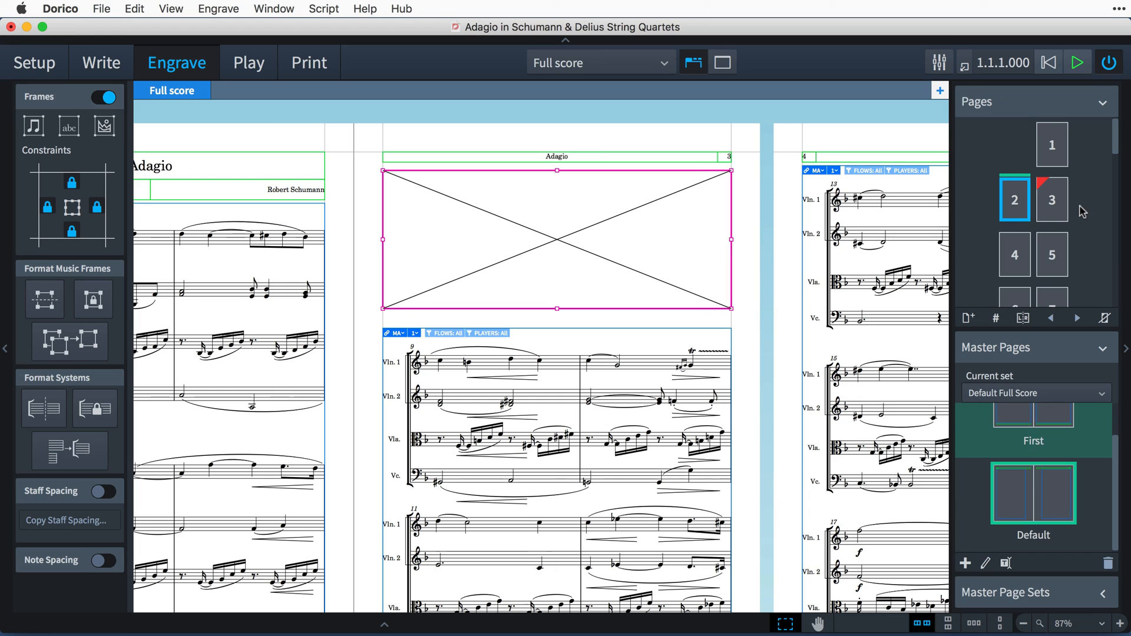
click(1051, 200)
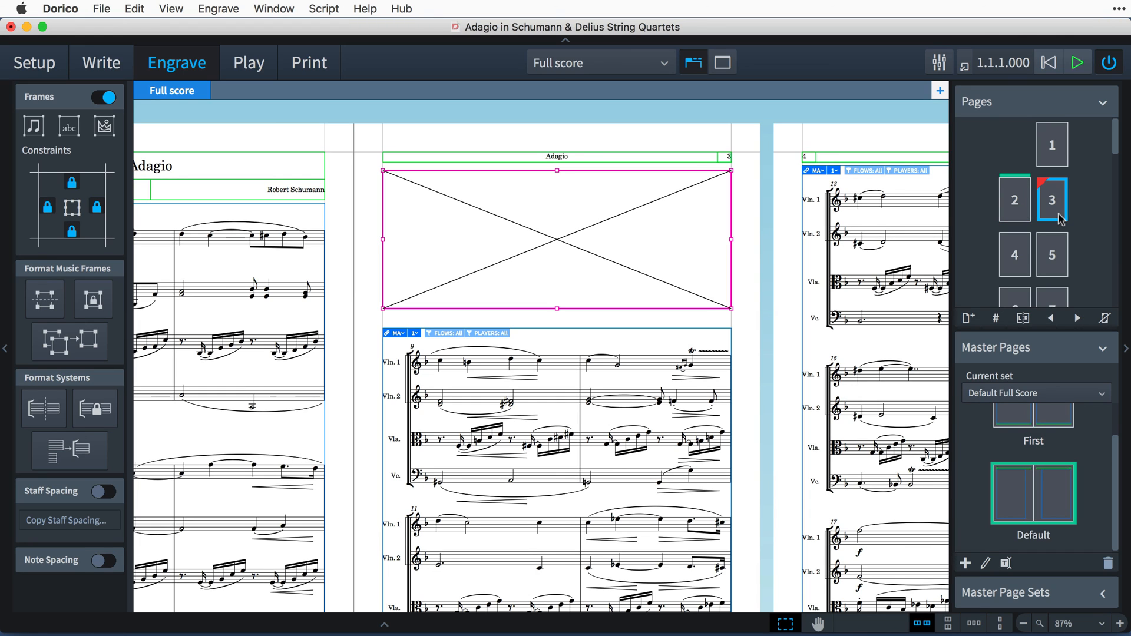
mouse_move(1105, 288)
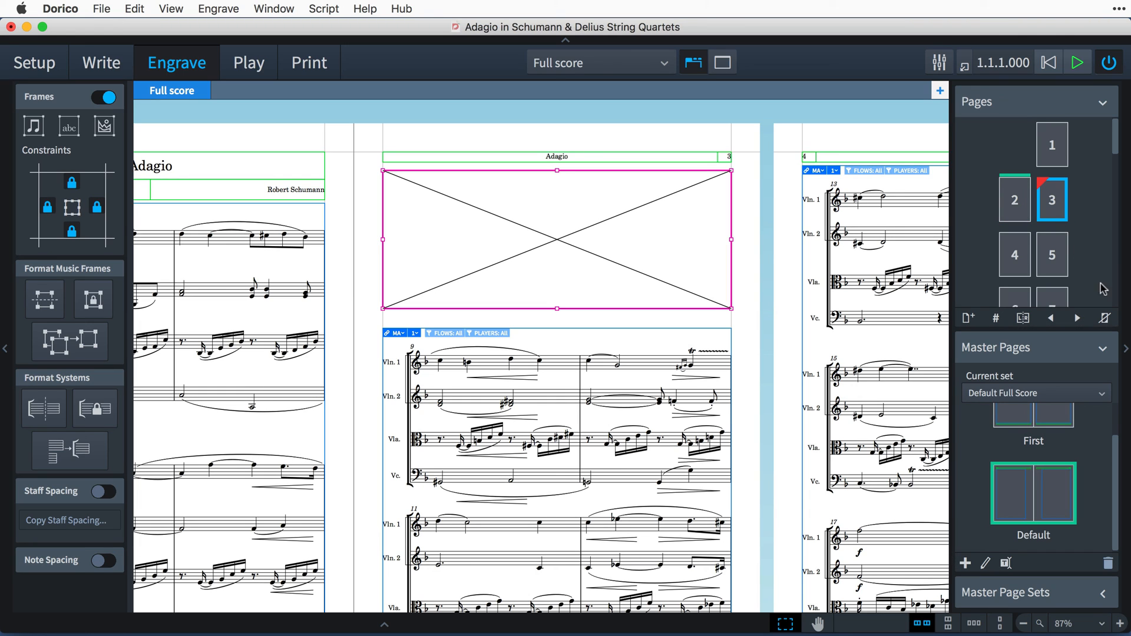
mouse_move(1106, 272)
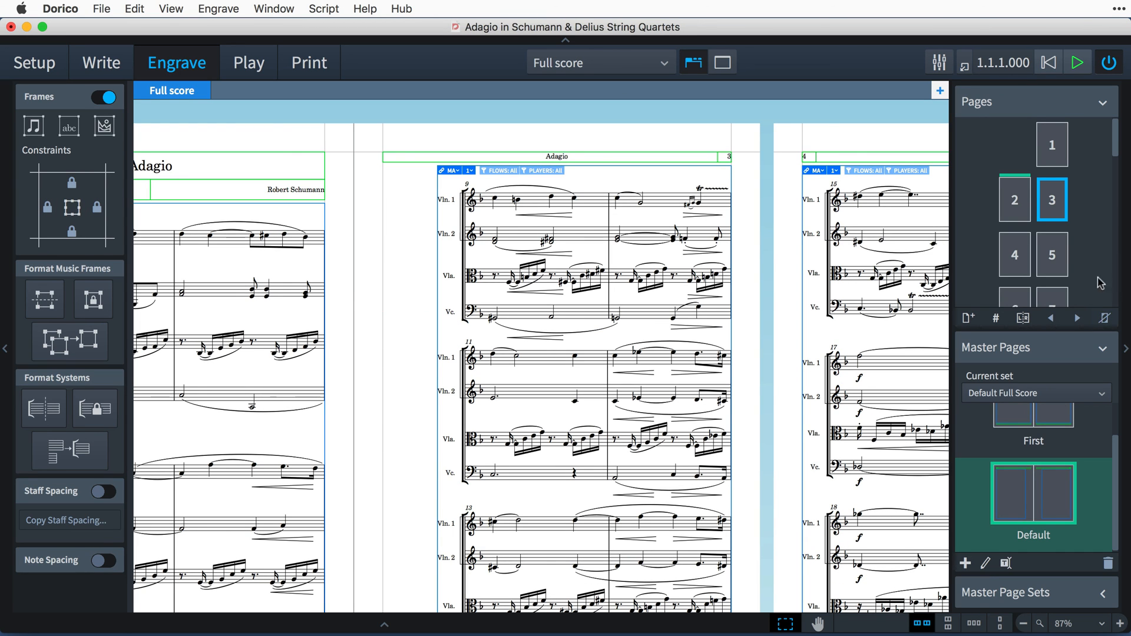
Insert 1 page before page 3 using master page (None)
click(968, 318)
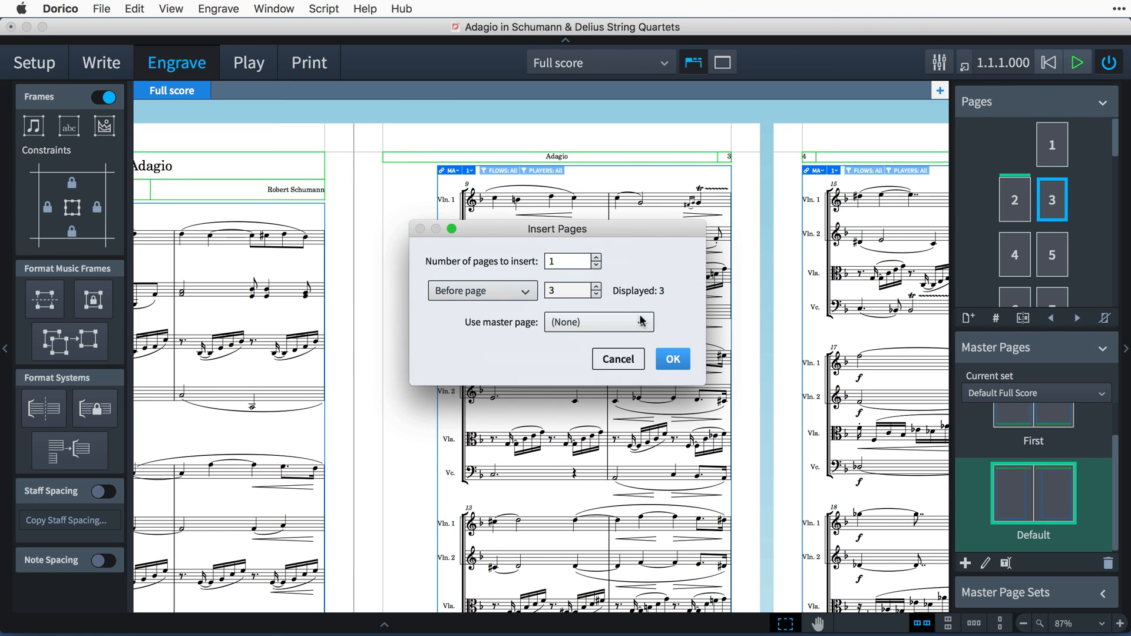
click(597, 322)
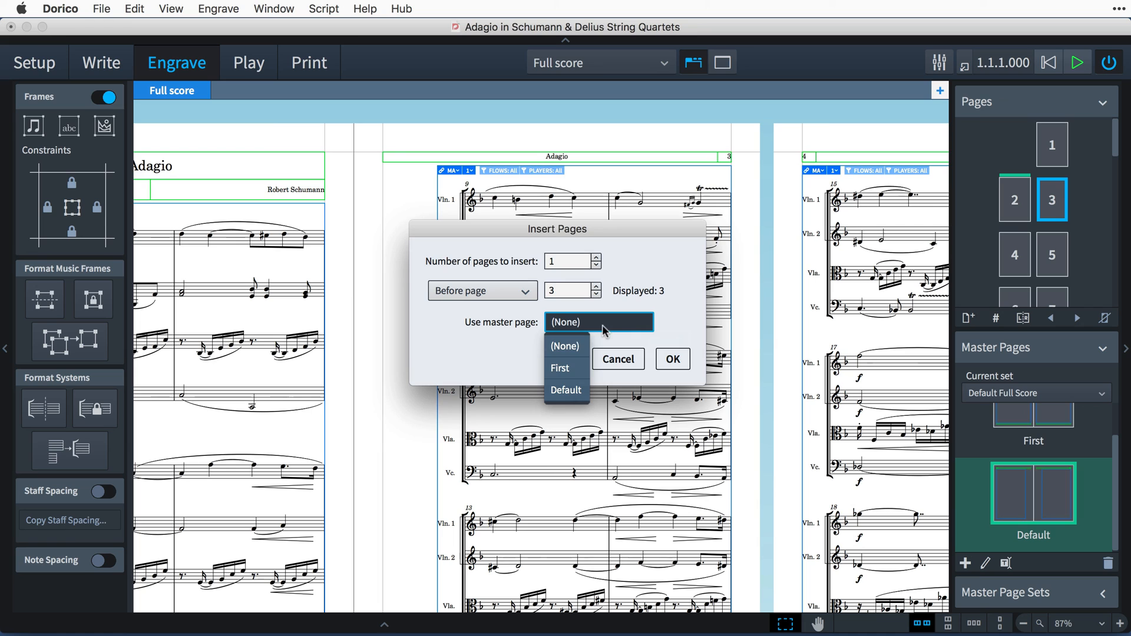
mouse_move(567, 368)
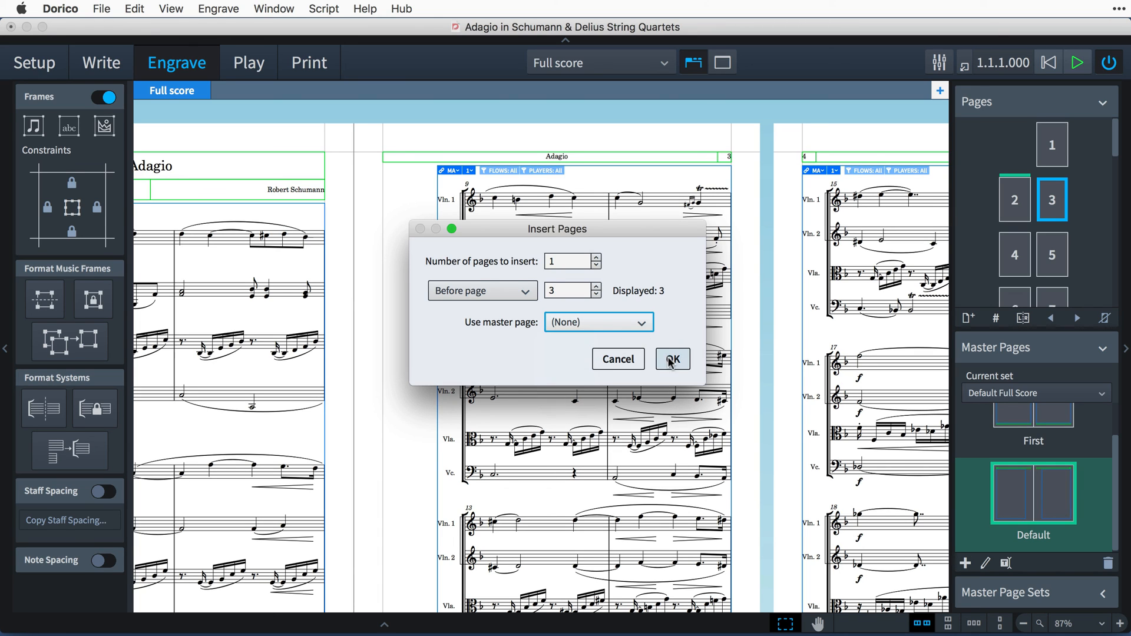
click(670, 359)
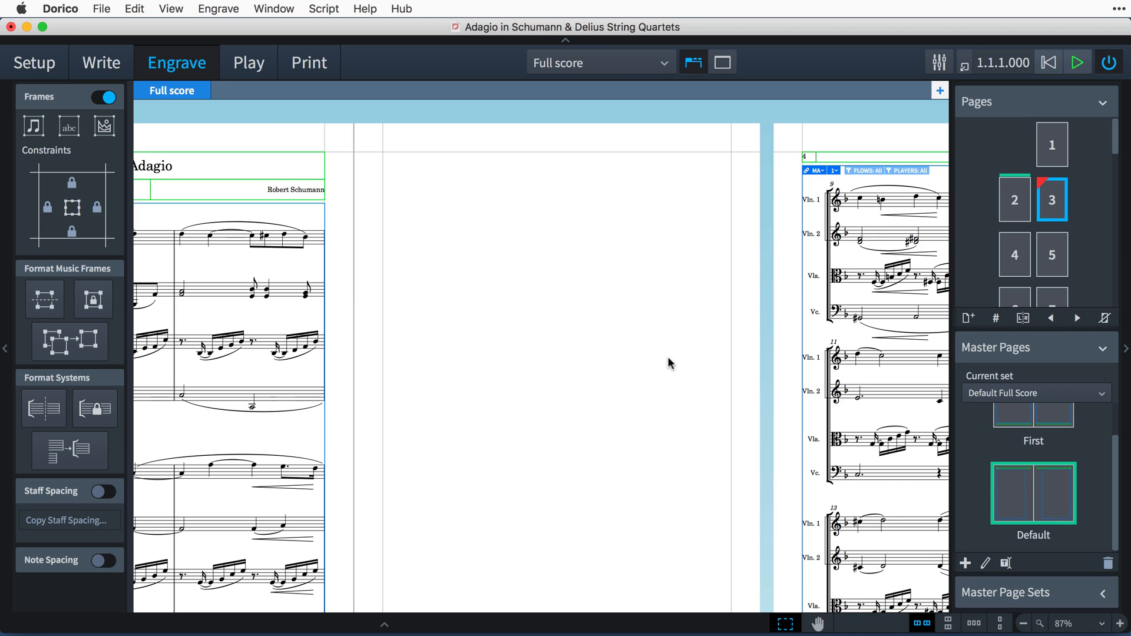